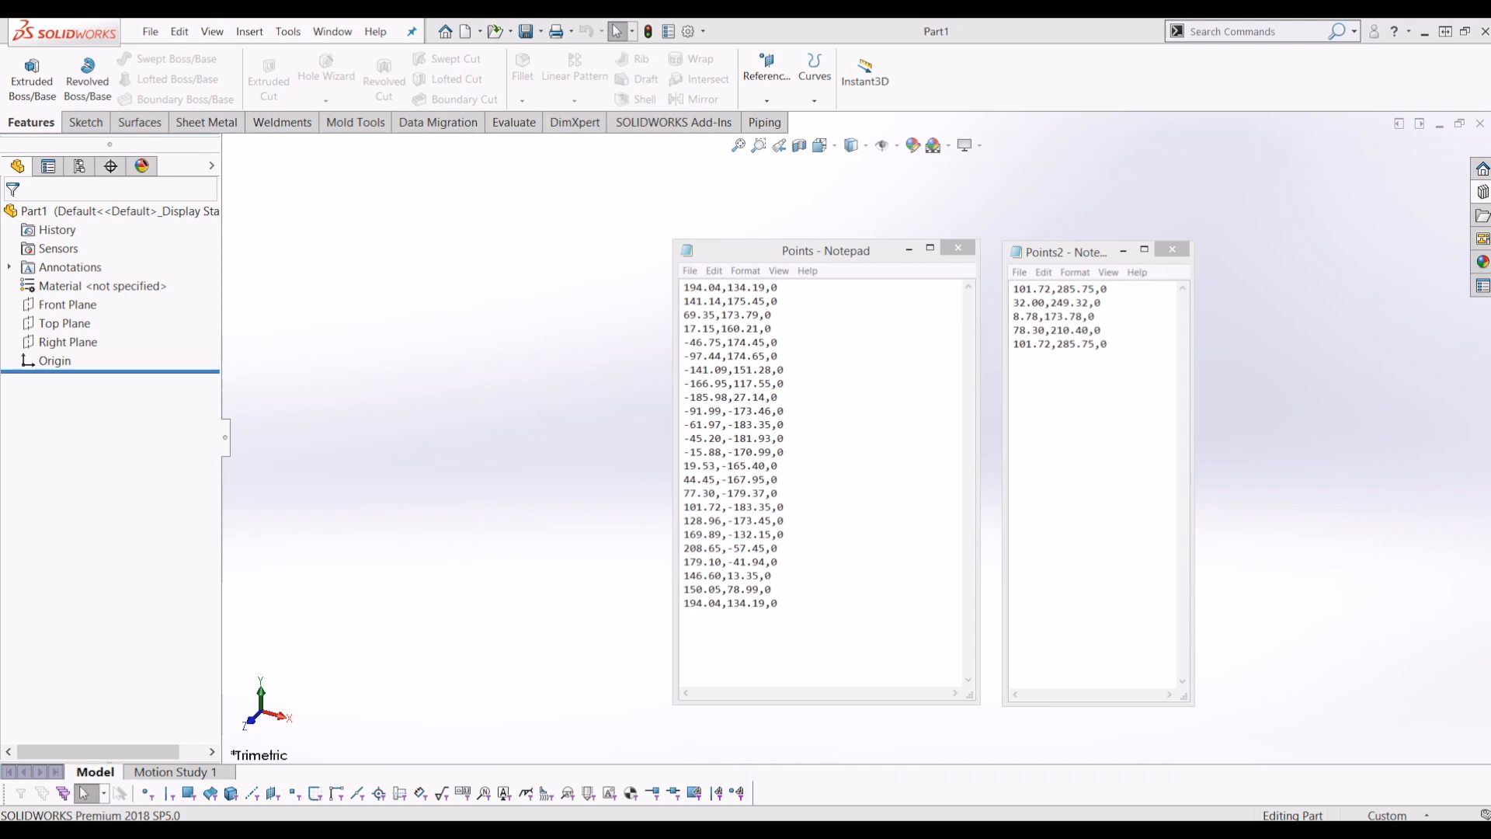
mouse_move(1220, 351)
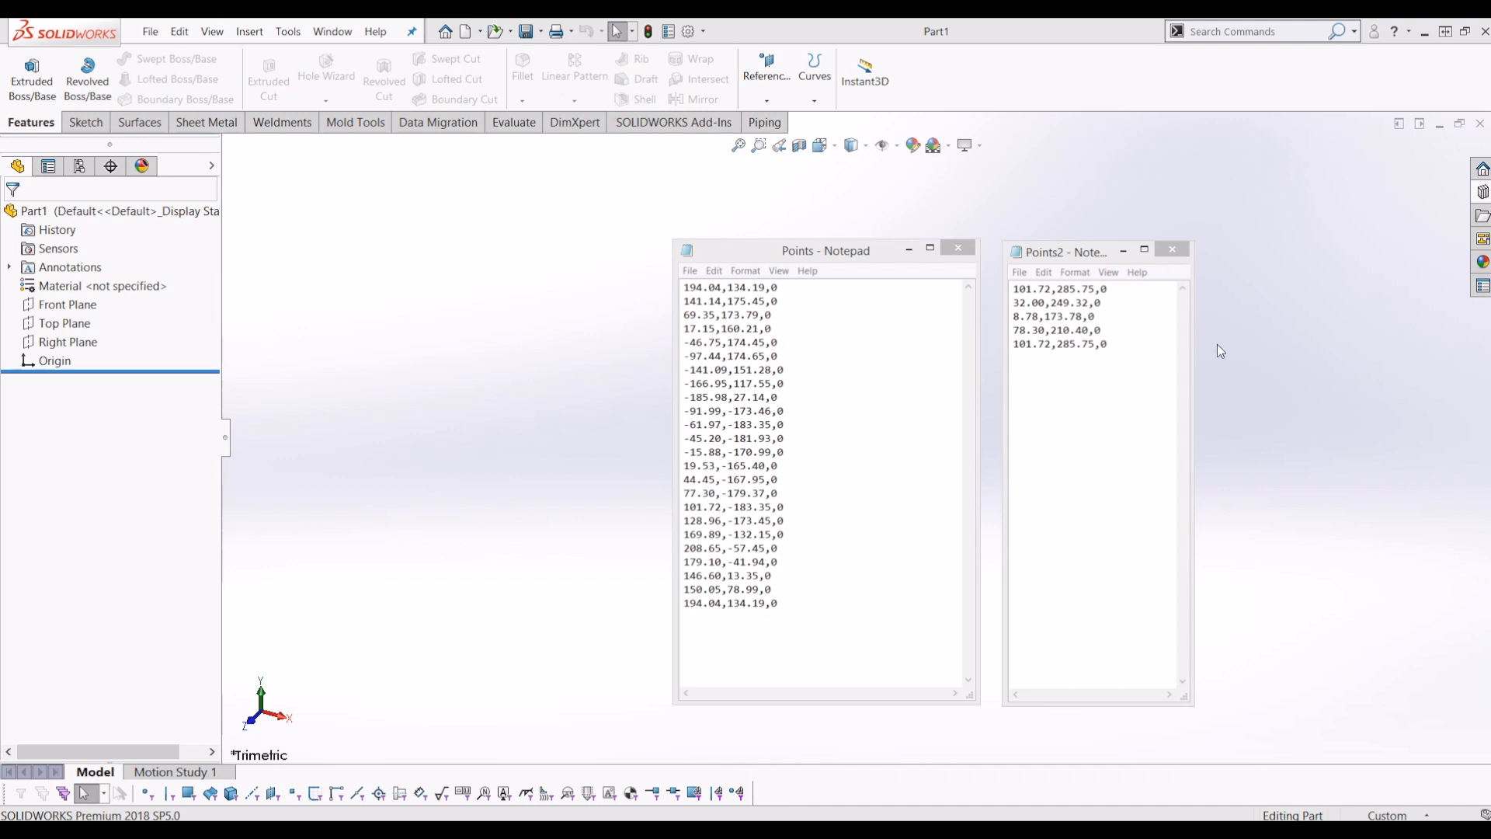
mouse_move(833, 258)
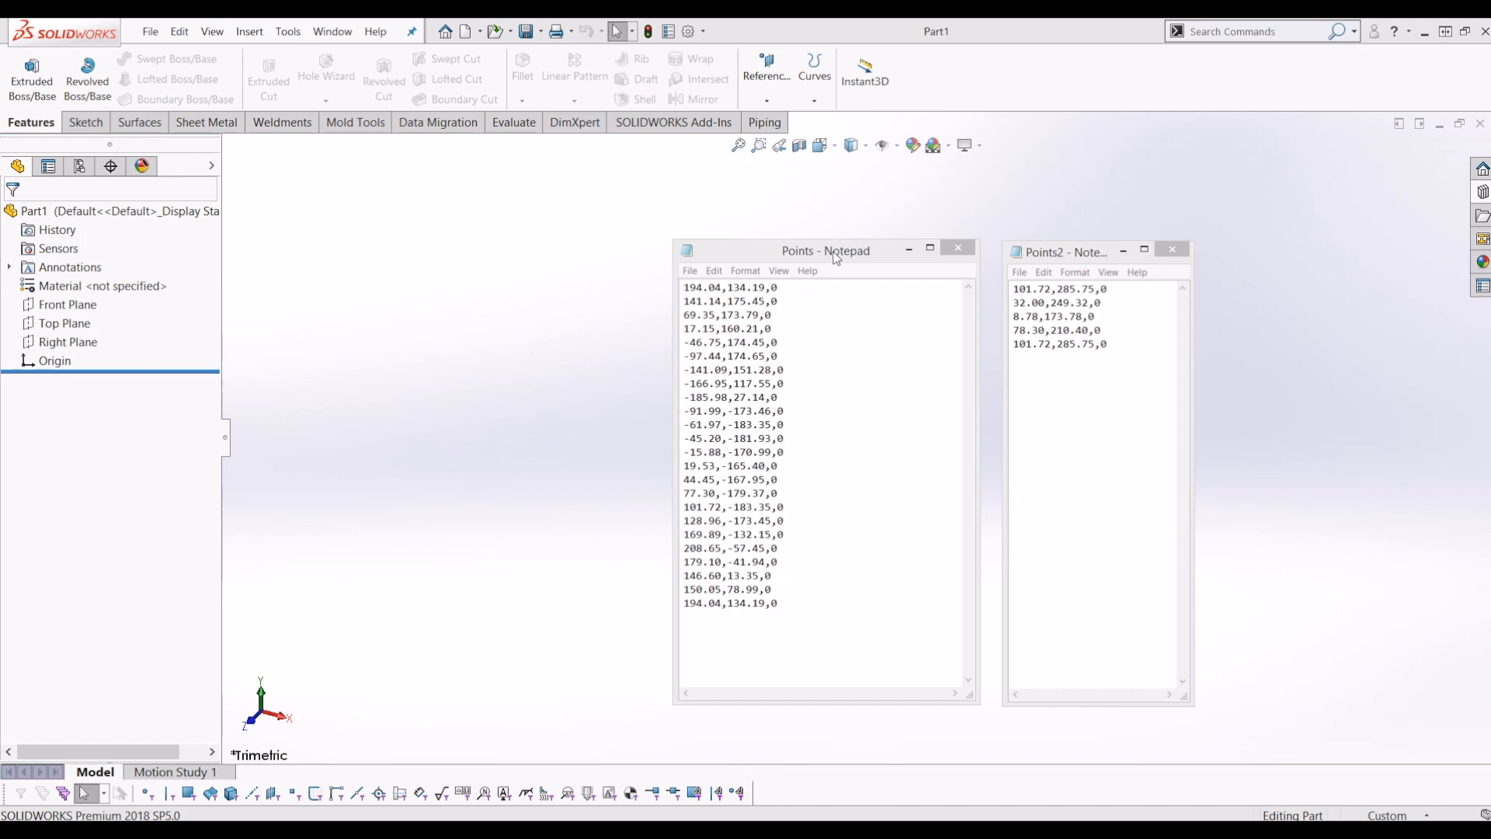
- Review the X,Y,Z coordinate rows in the Points and Points2 Notepad files
left_click(1093, 251)
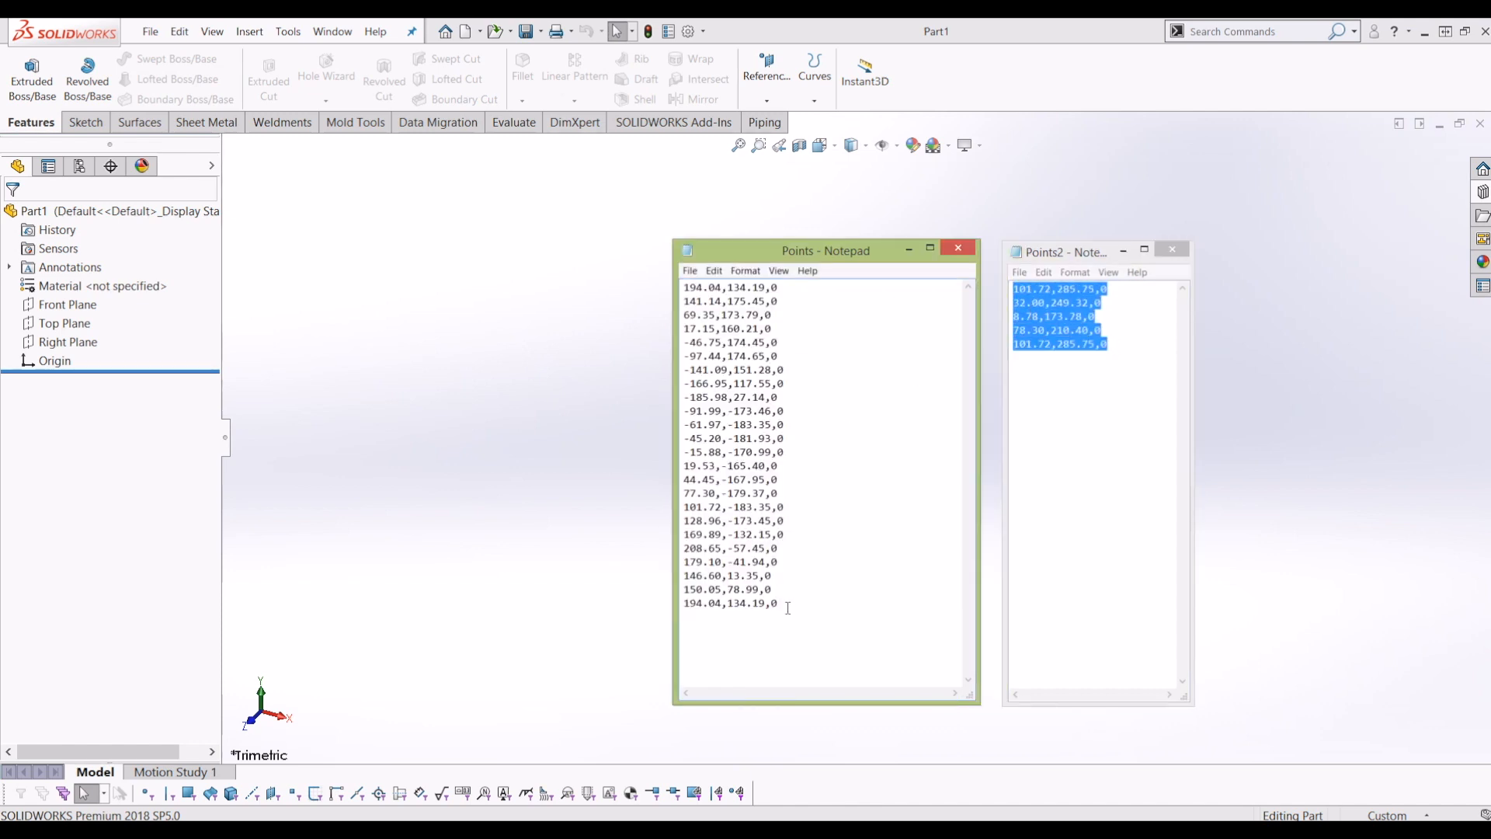
key("ctrl+a")
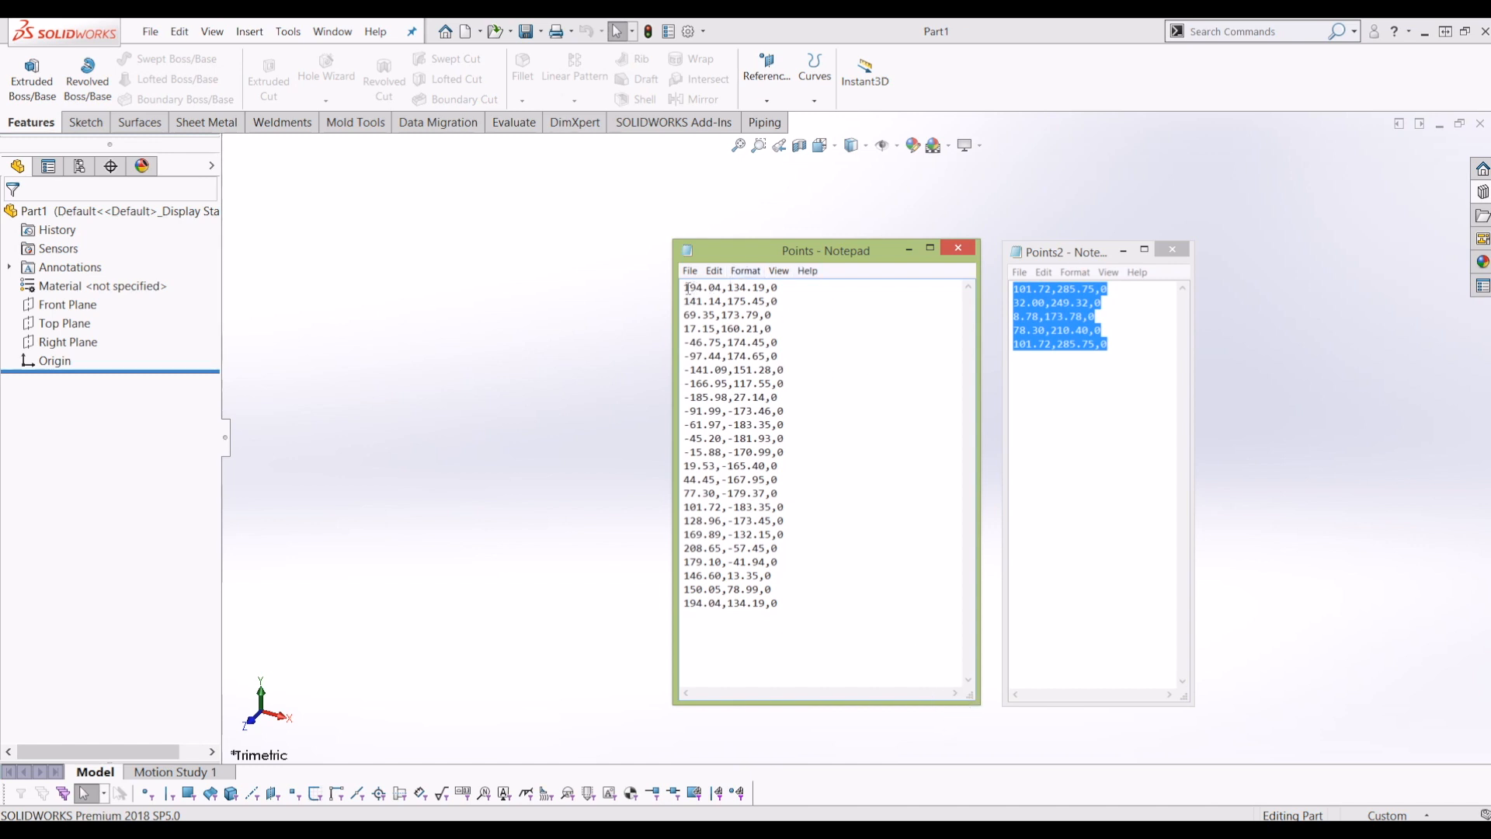
double_click(702, 286)
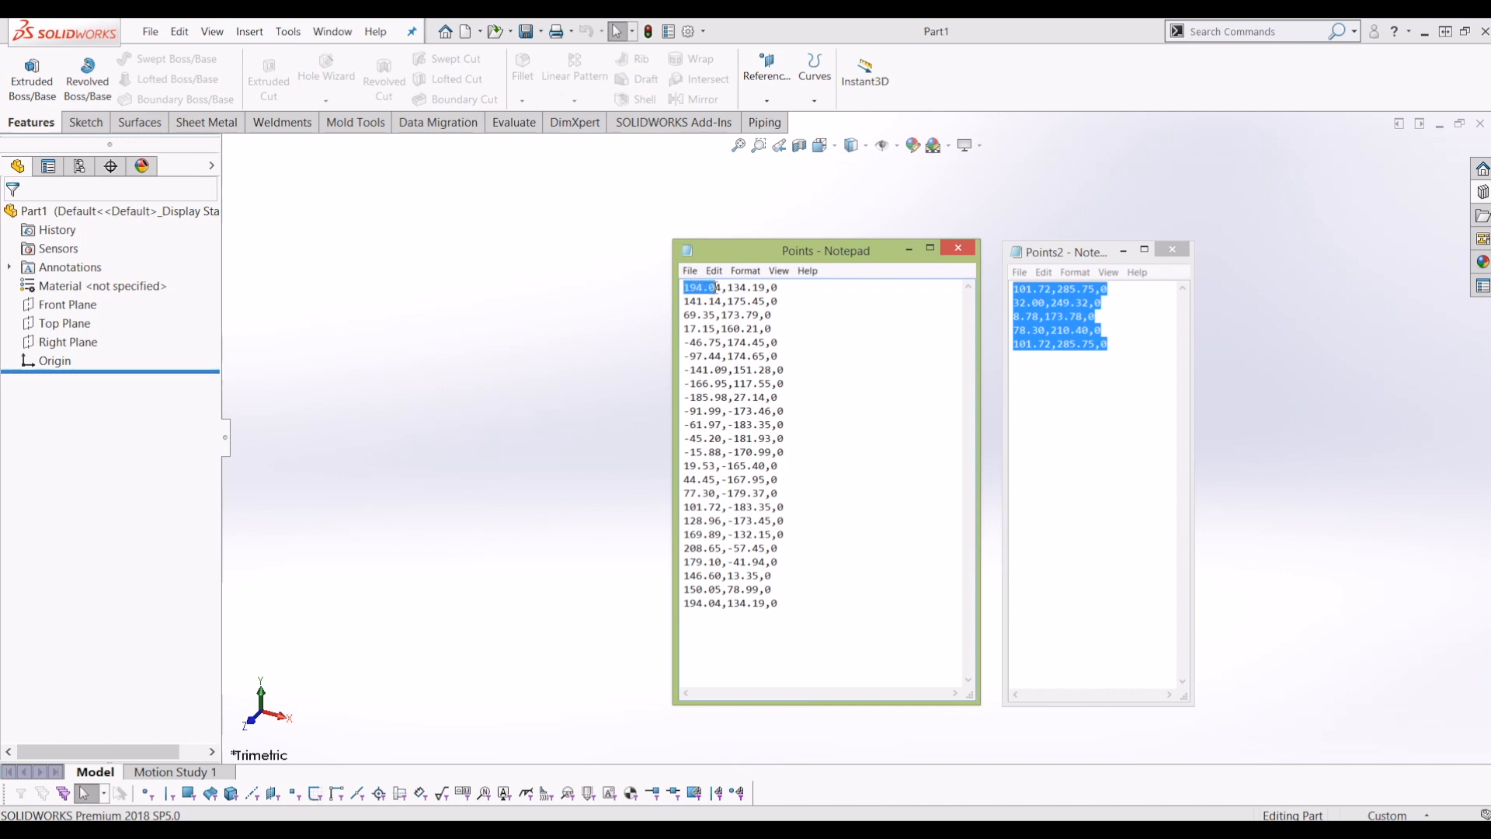
left_click(727, 287)
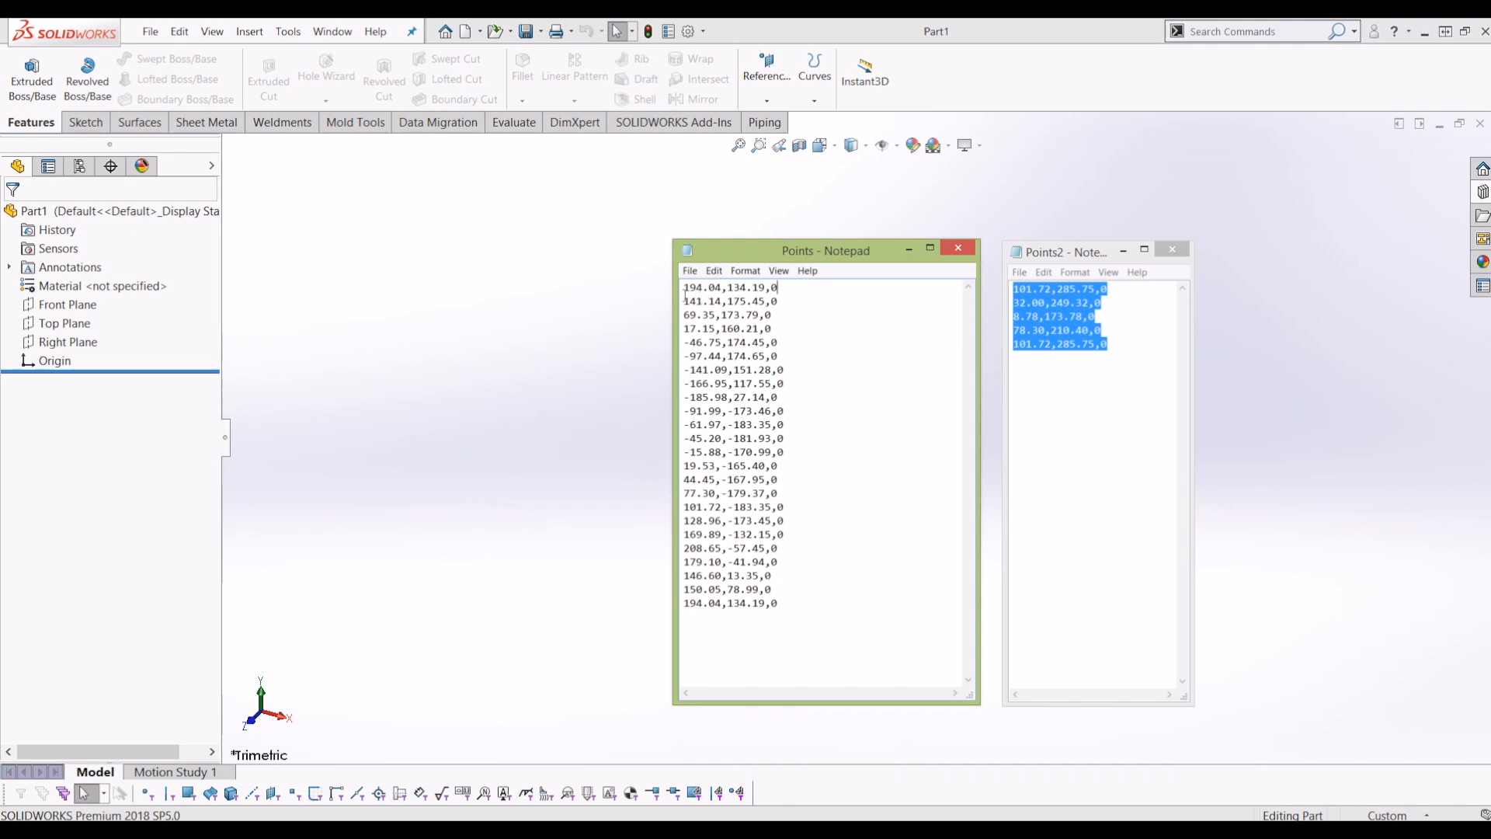
double_click(700, 301)
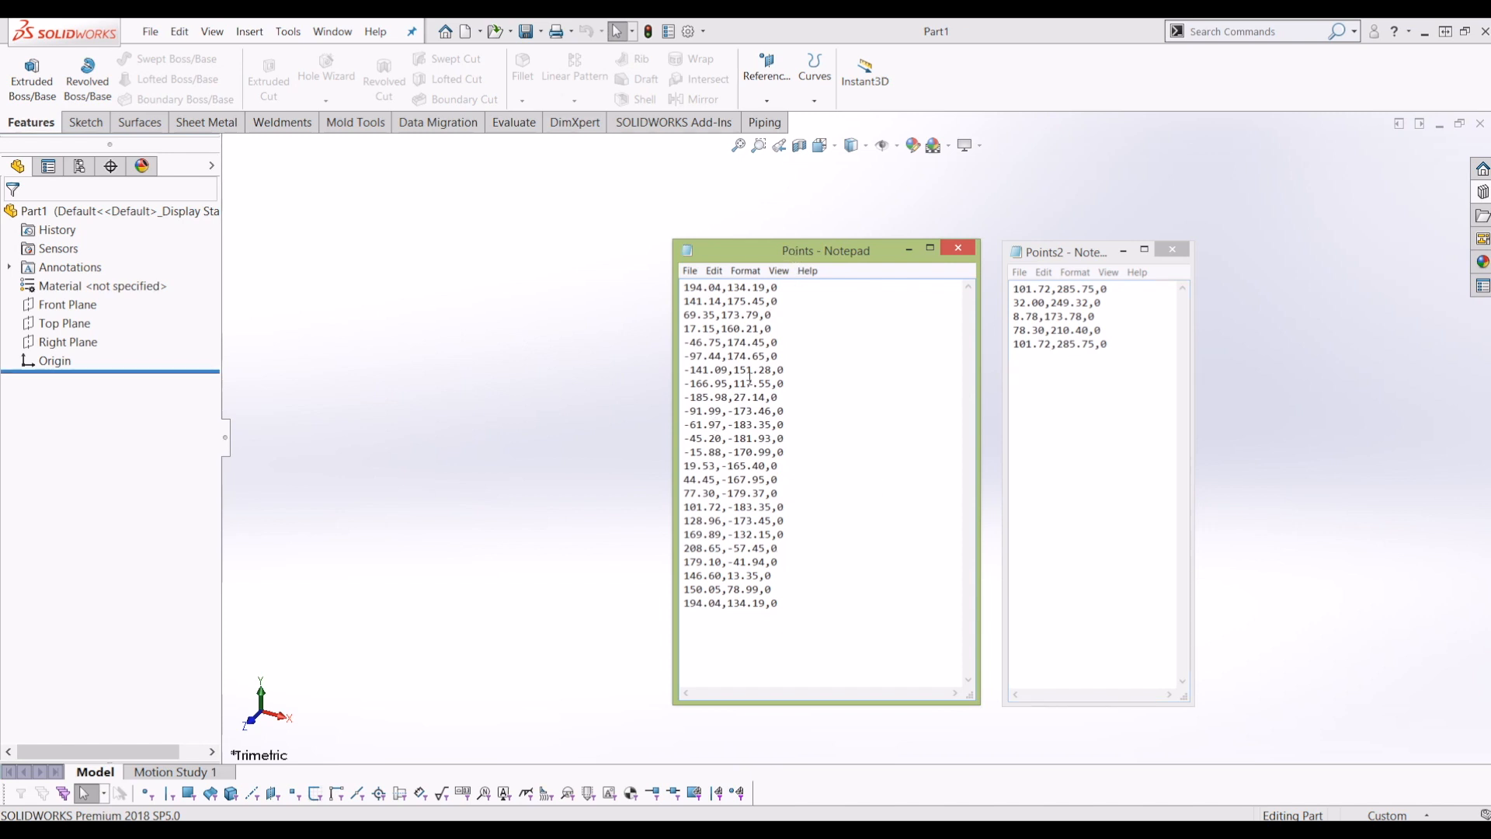
left_click_drag(682, 288, 787, 485)
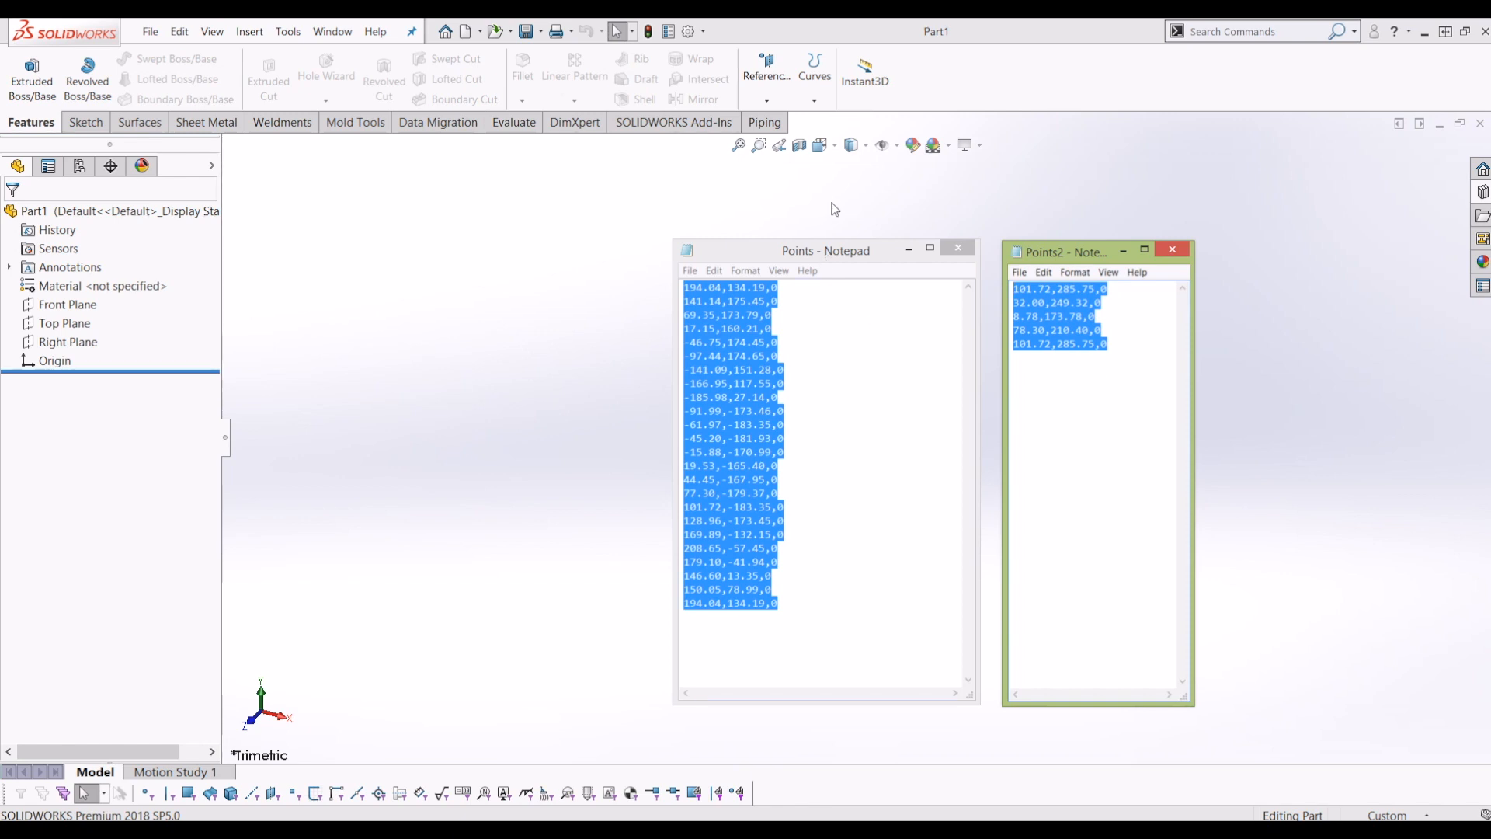
mouse_move(903, 465)
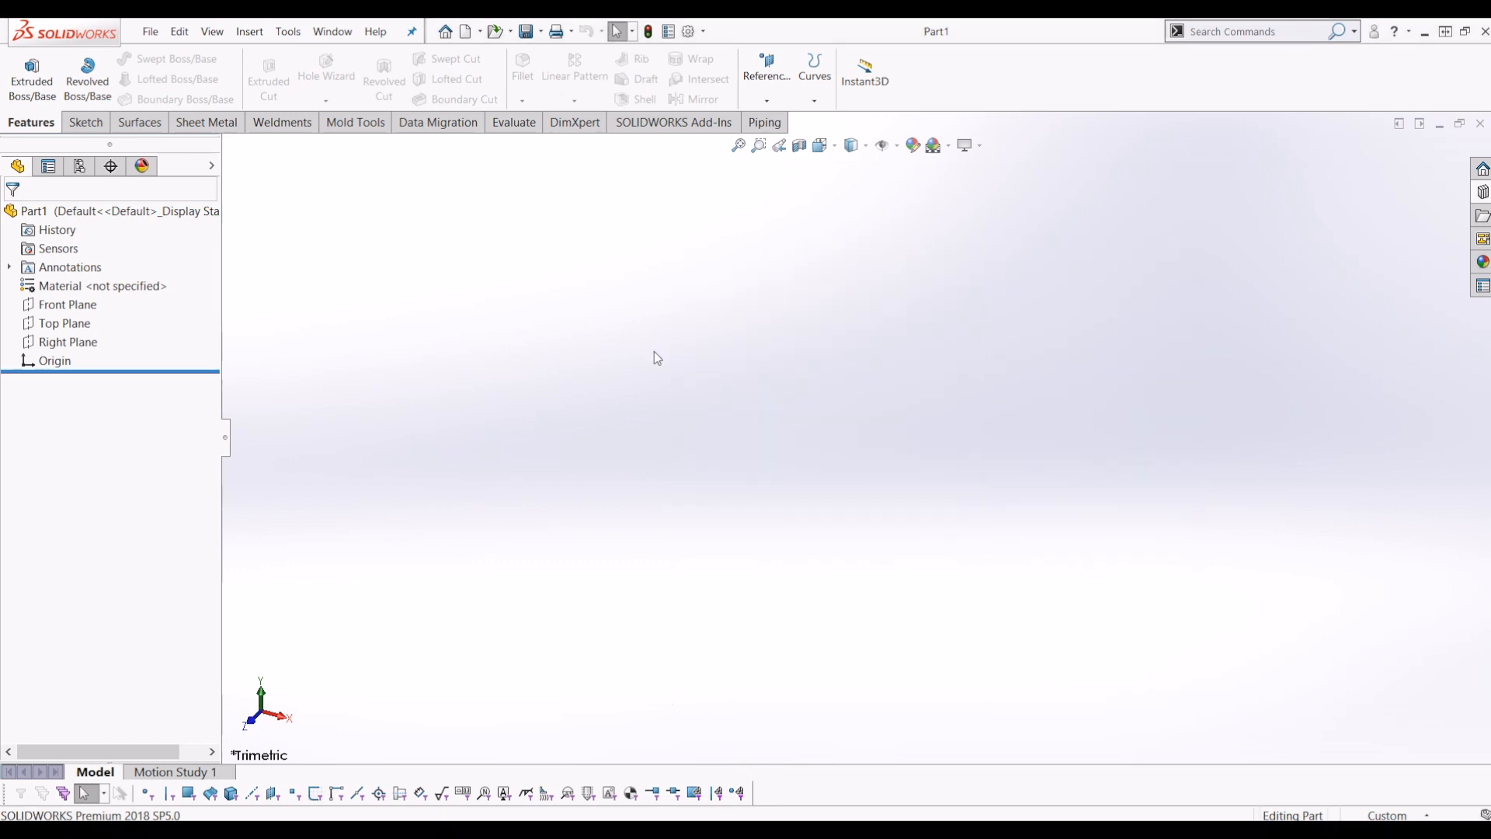
- Build Curve1 through XYZ points loaded from the Points.txt file
left_click(814, 75)
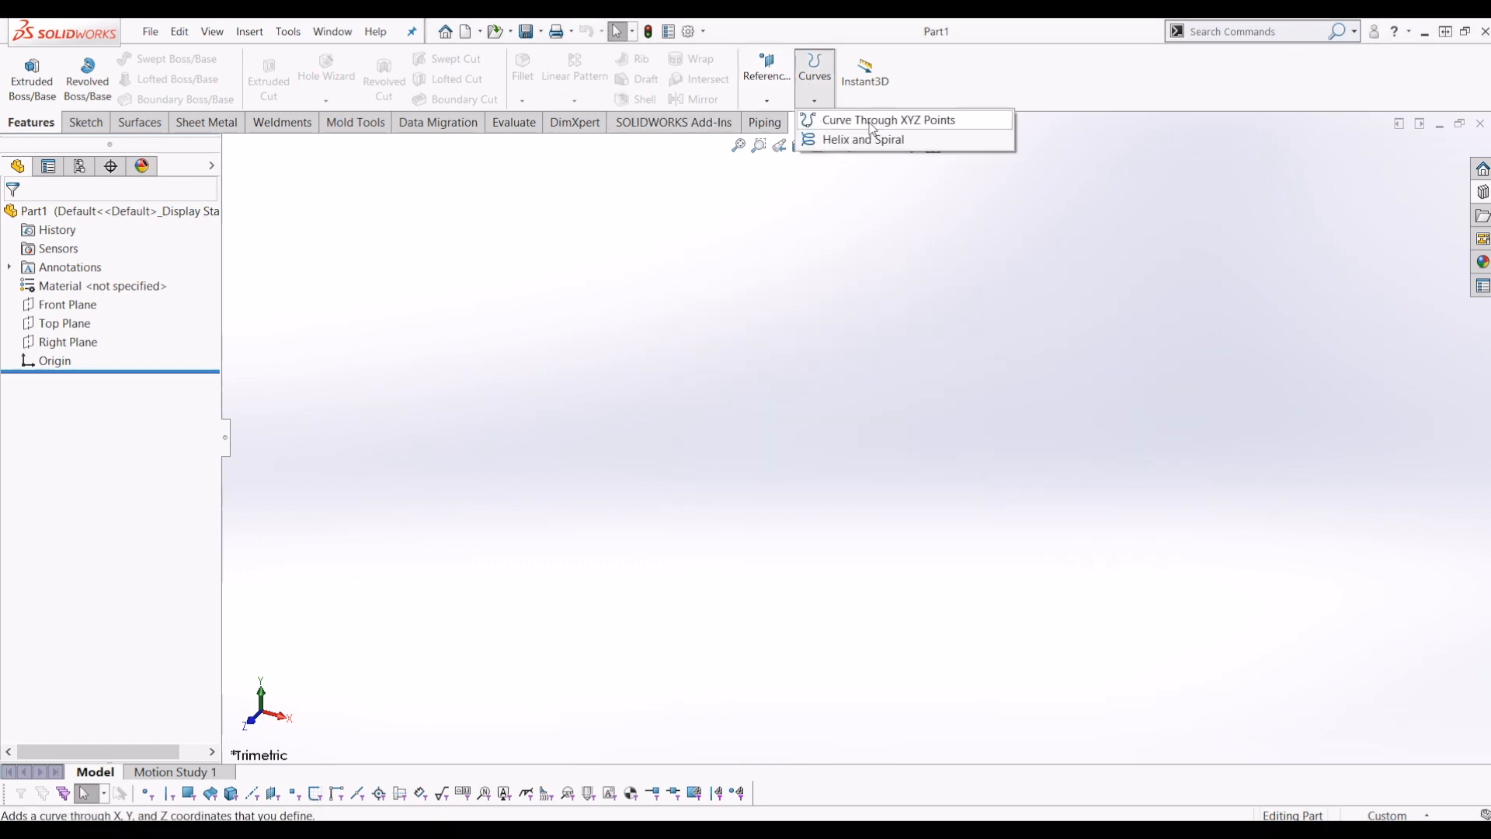
left_click(886, 119)
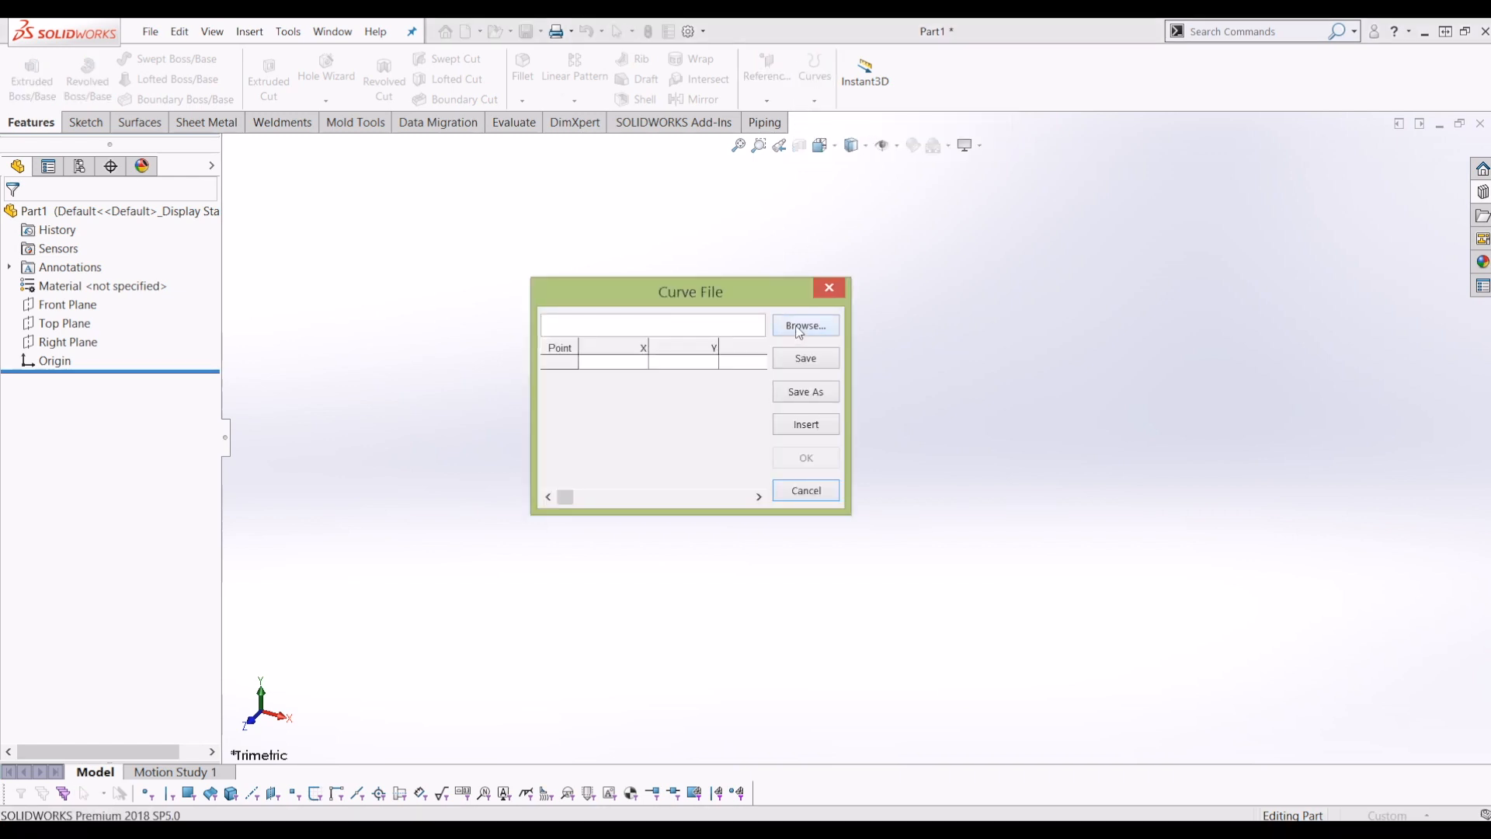
left_click(804, 325)
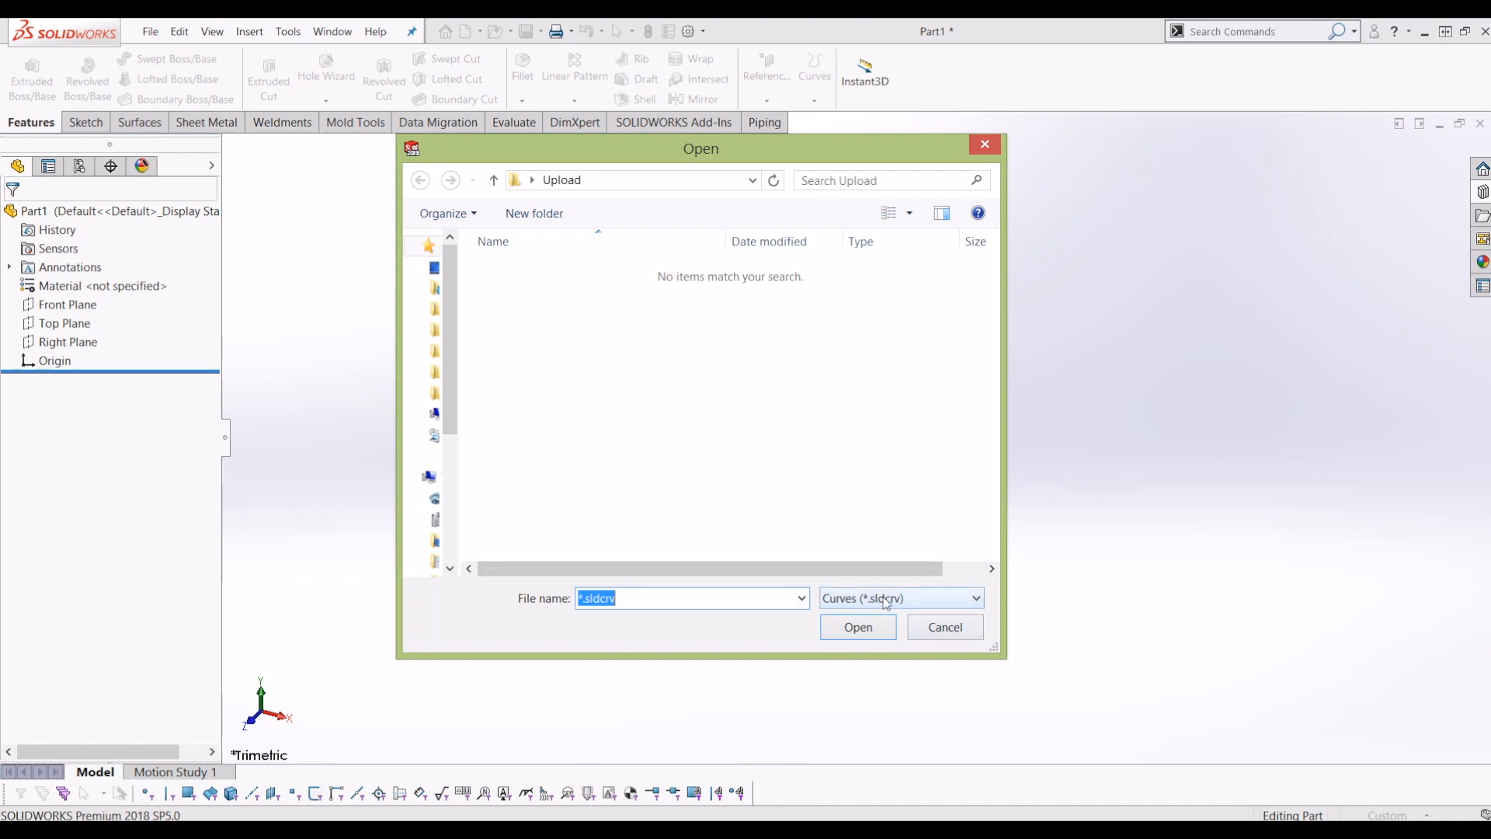
left_click(899, 597)
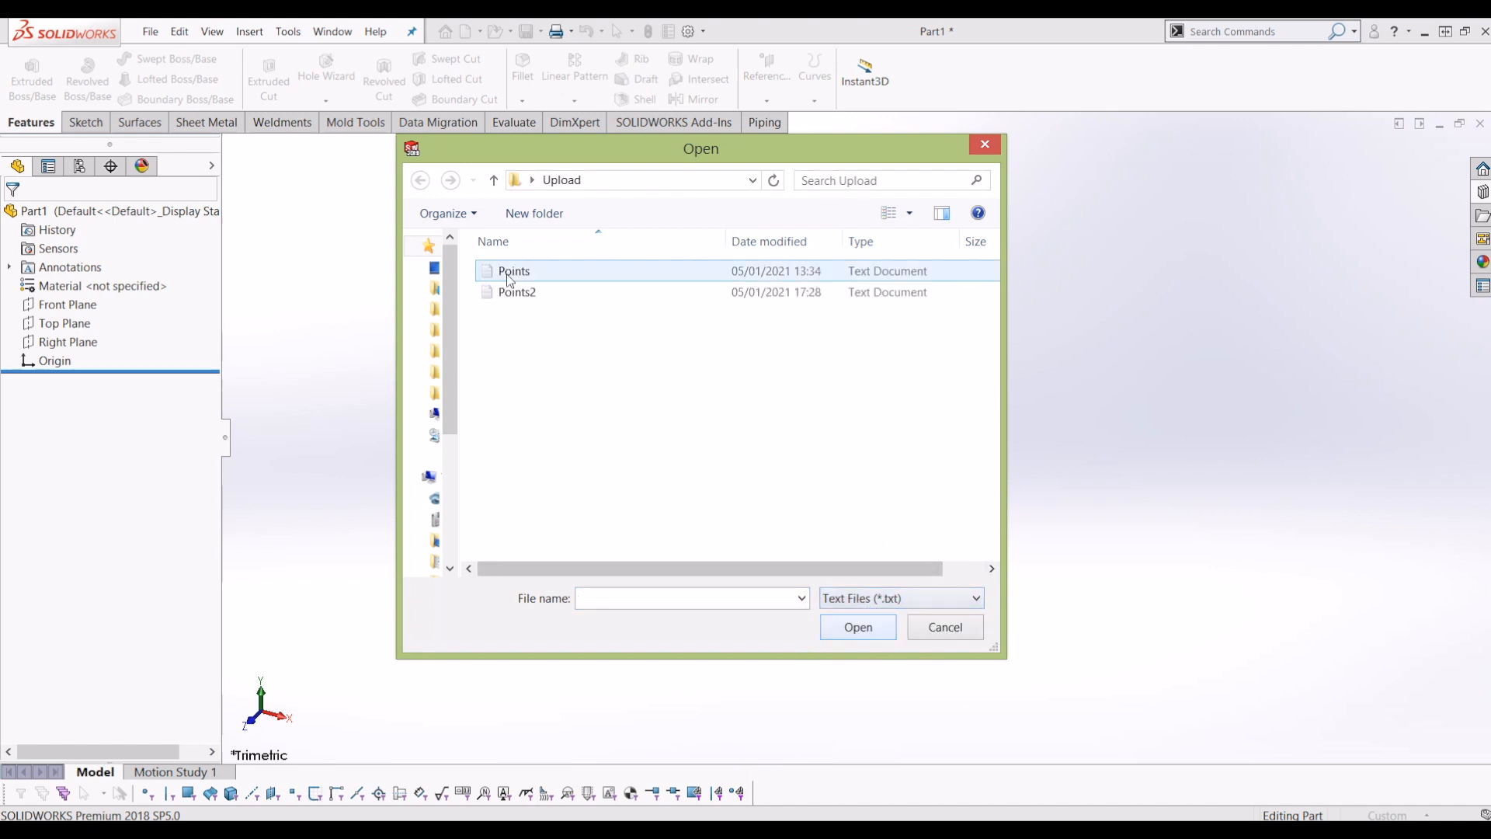
left_click(513, 271)
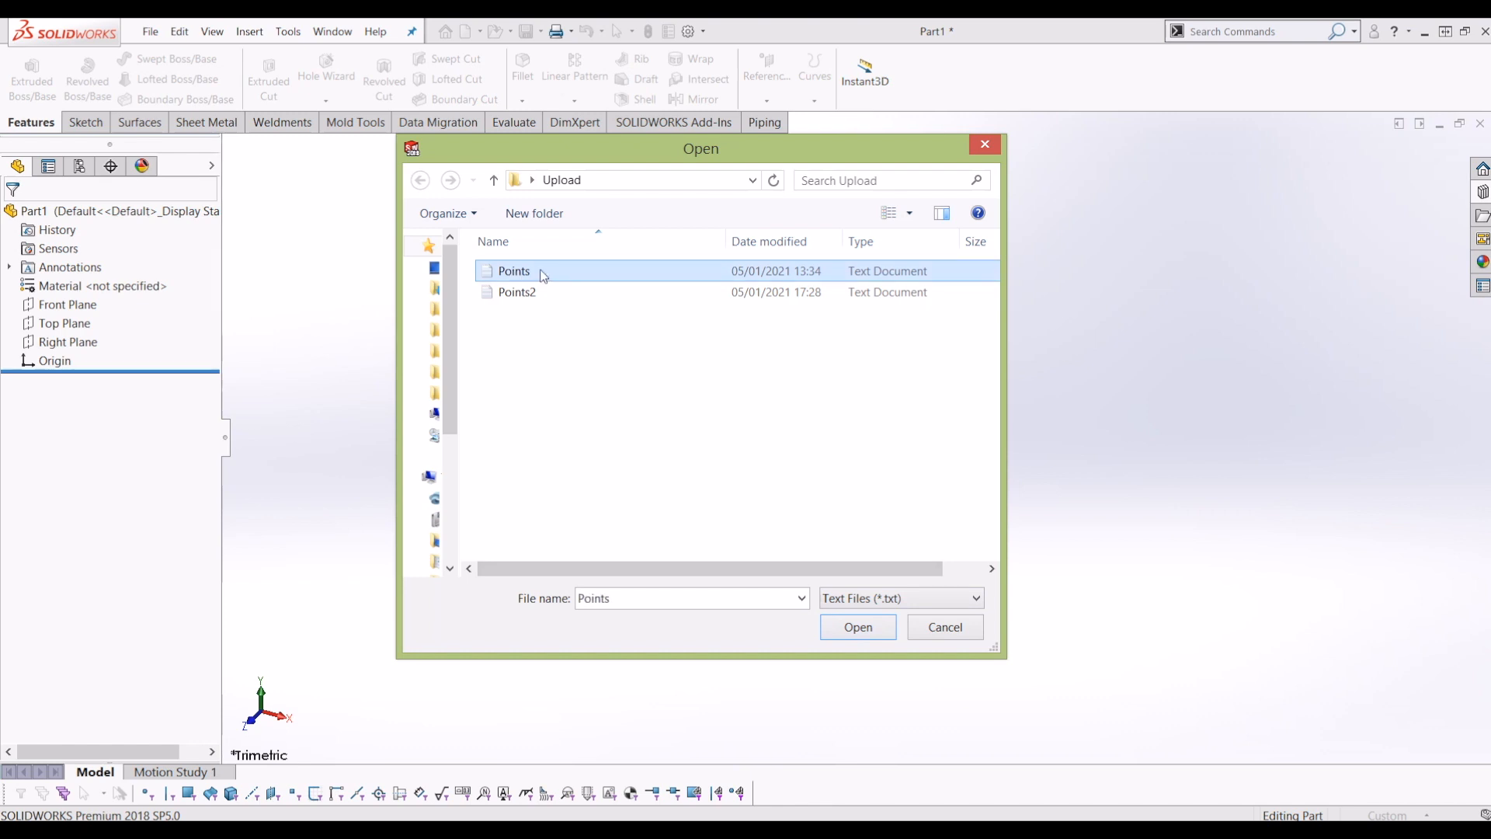
left_click(855, 626)
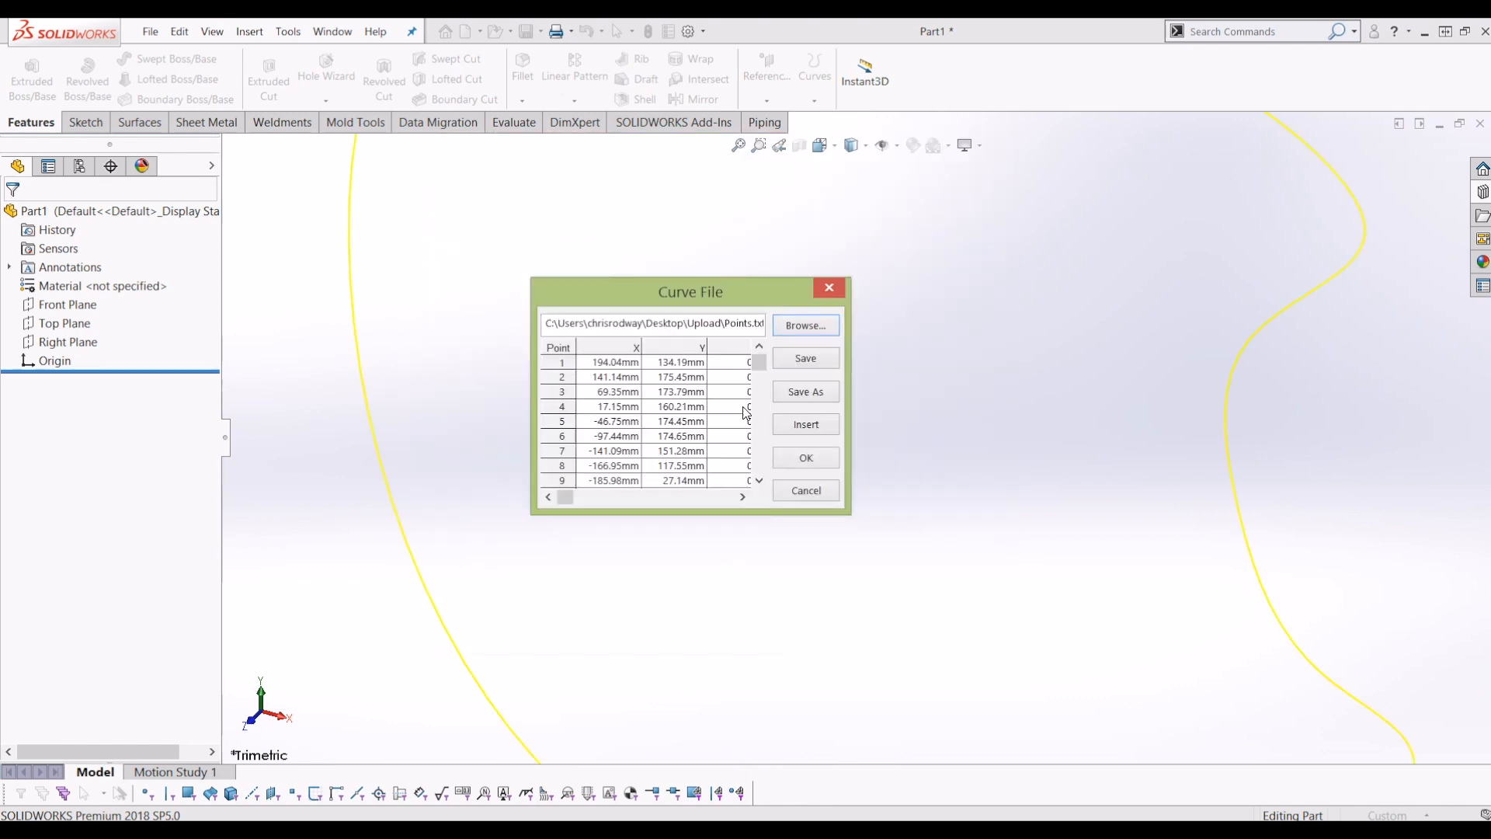
left_click(804, 457)
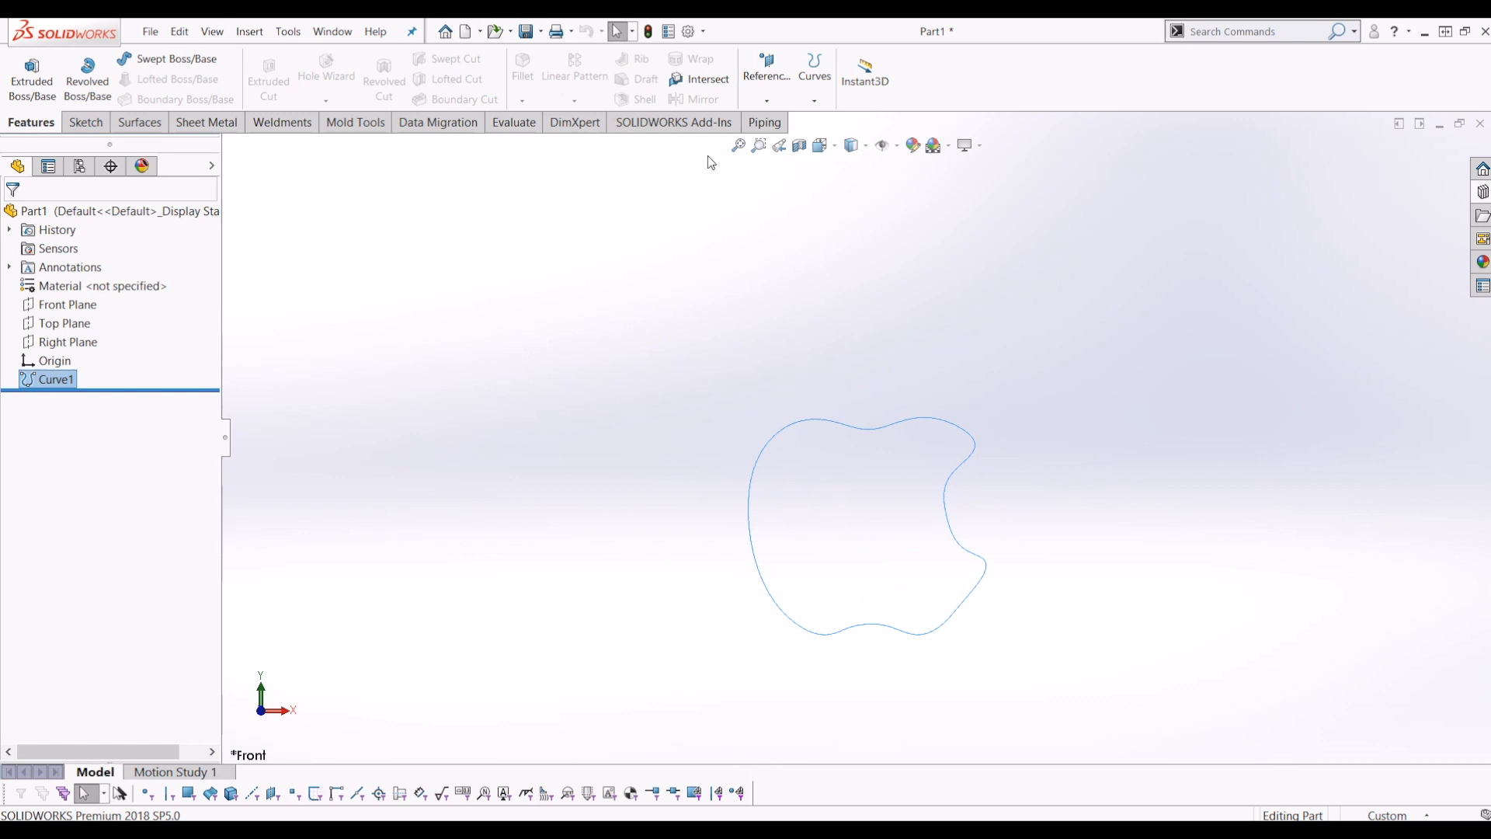
- Build Curve2, the leaf, through XYZ points loaded from Points2.txt
left_click(813, 76)
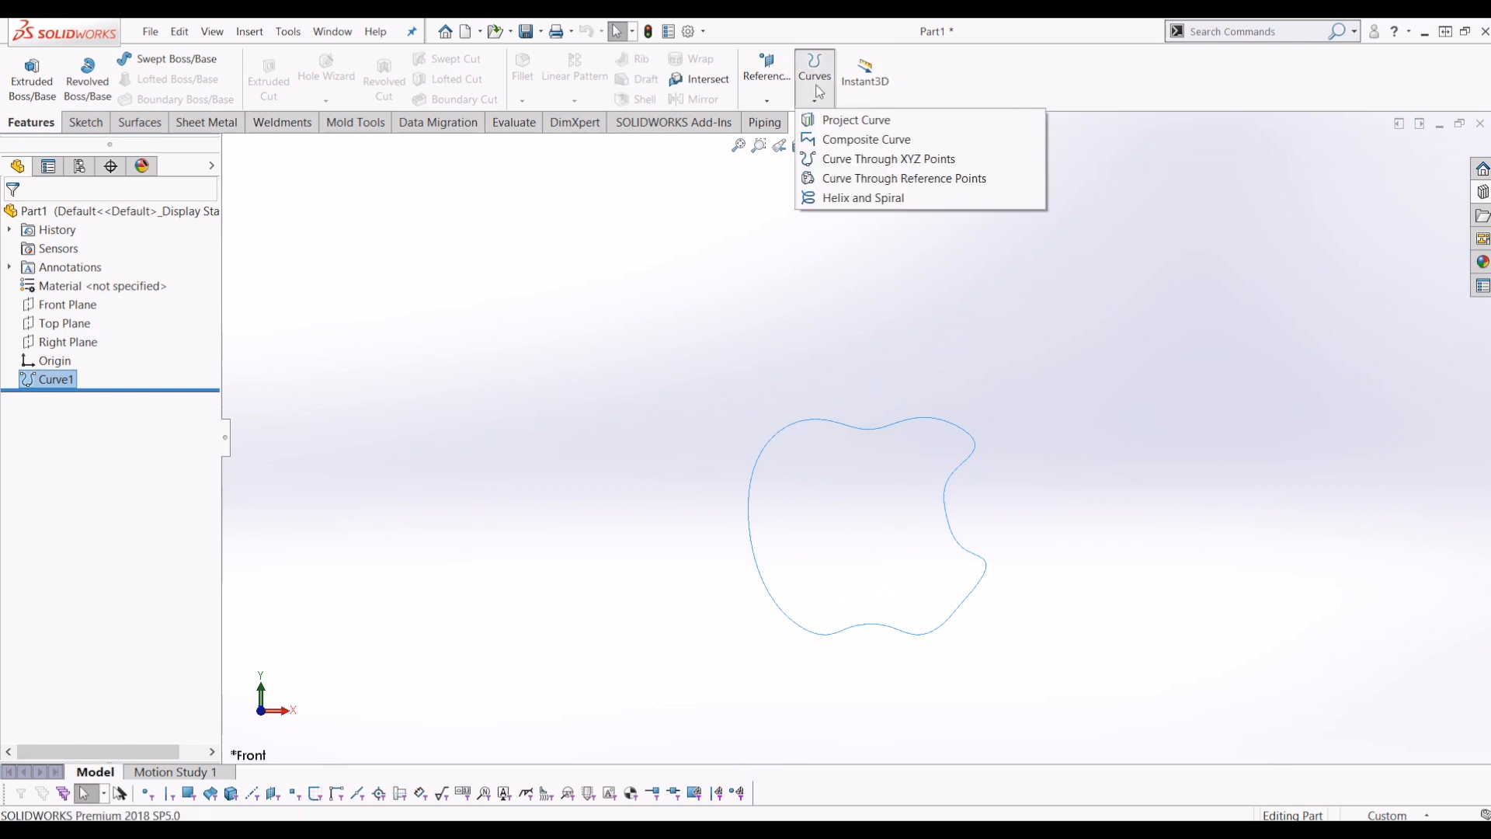
mouse_move(886, 158)
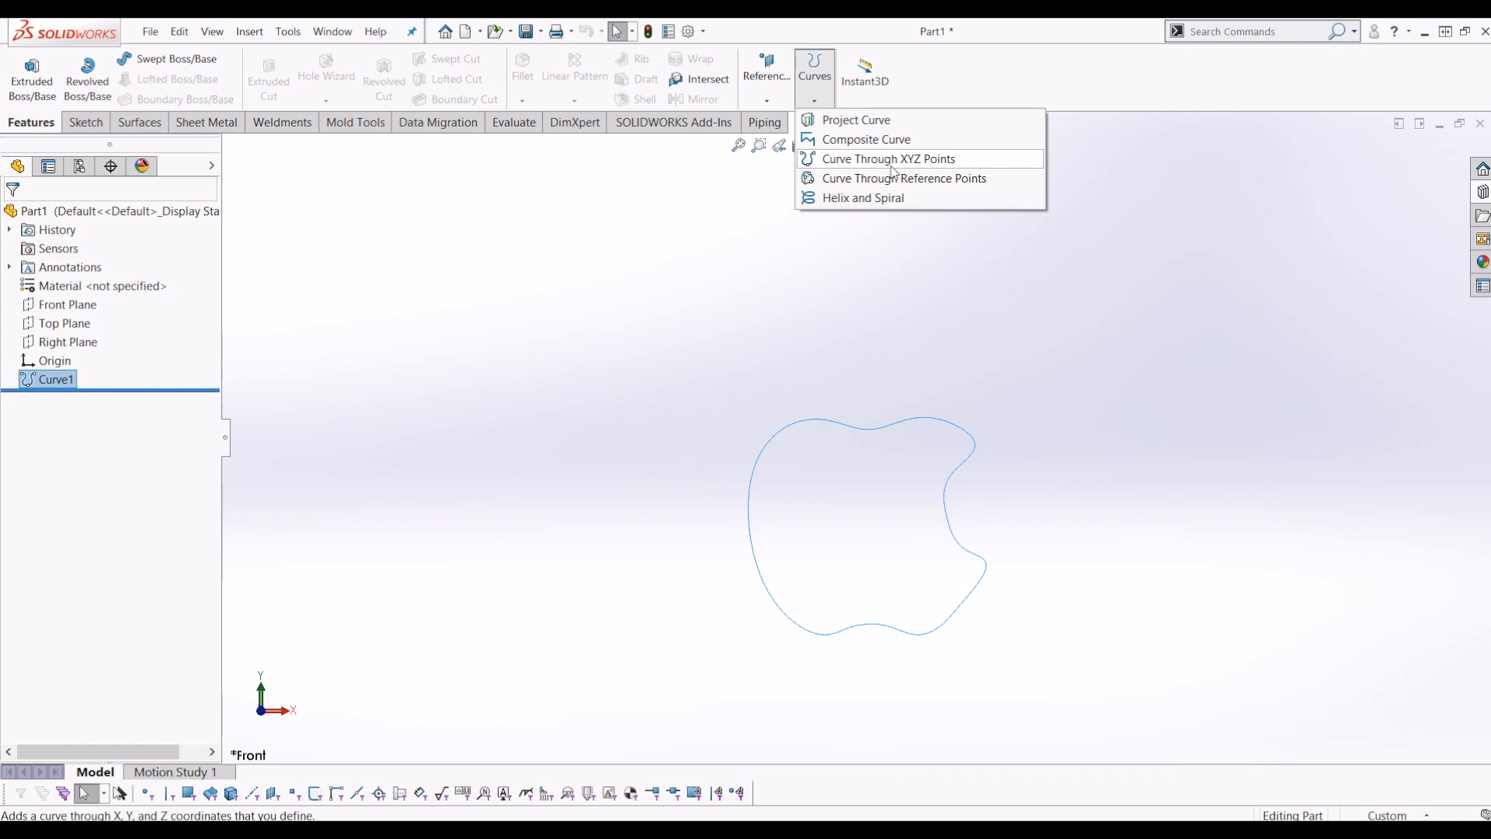
left_click(888, 159)
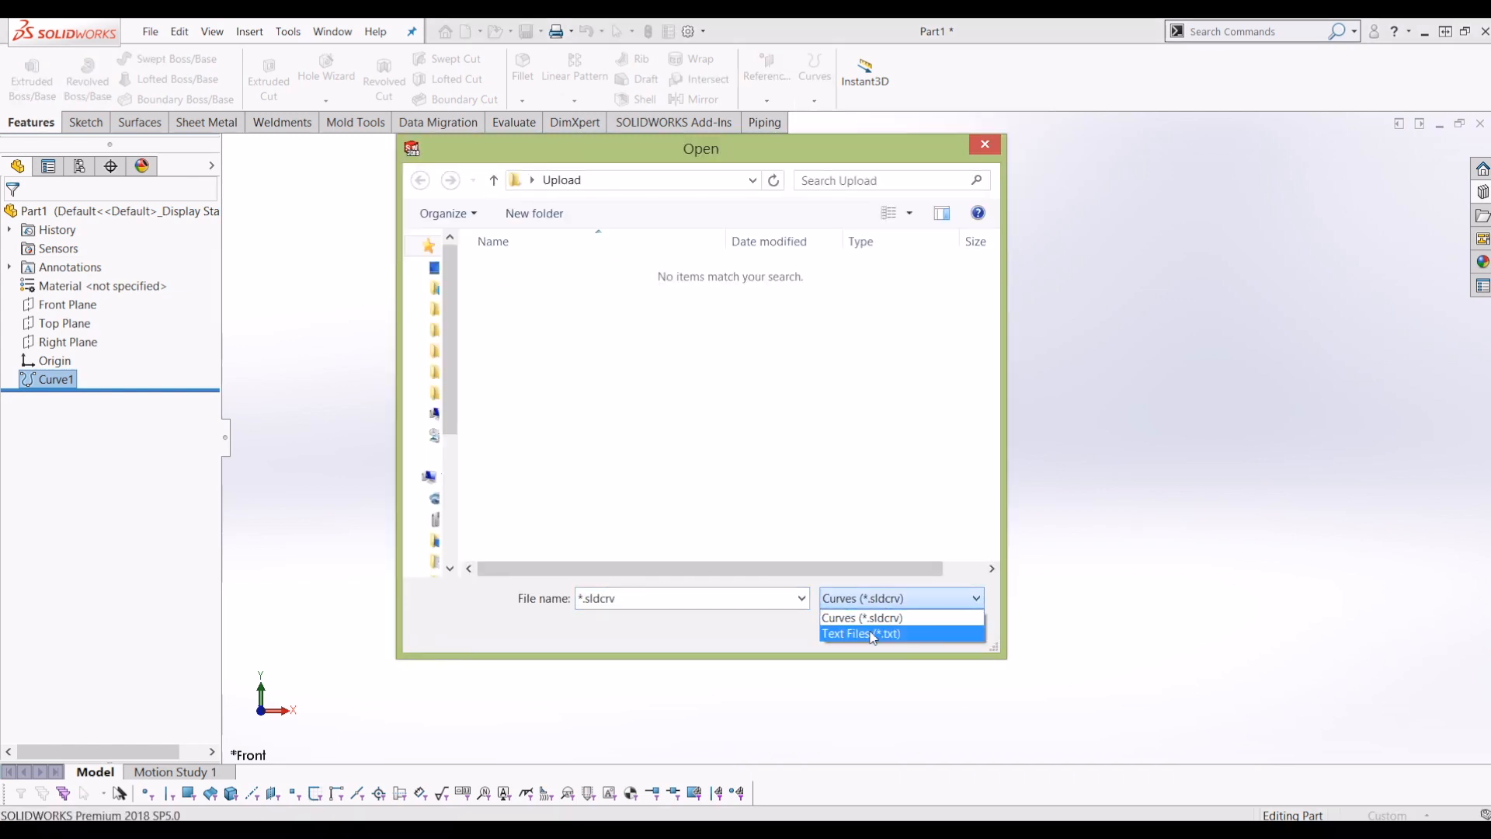
left_click(859, 634)
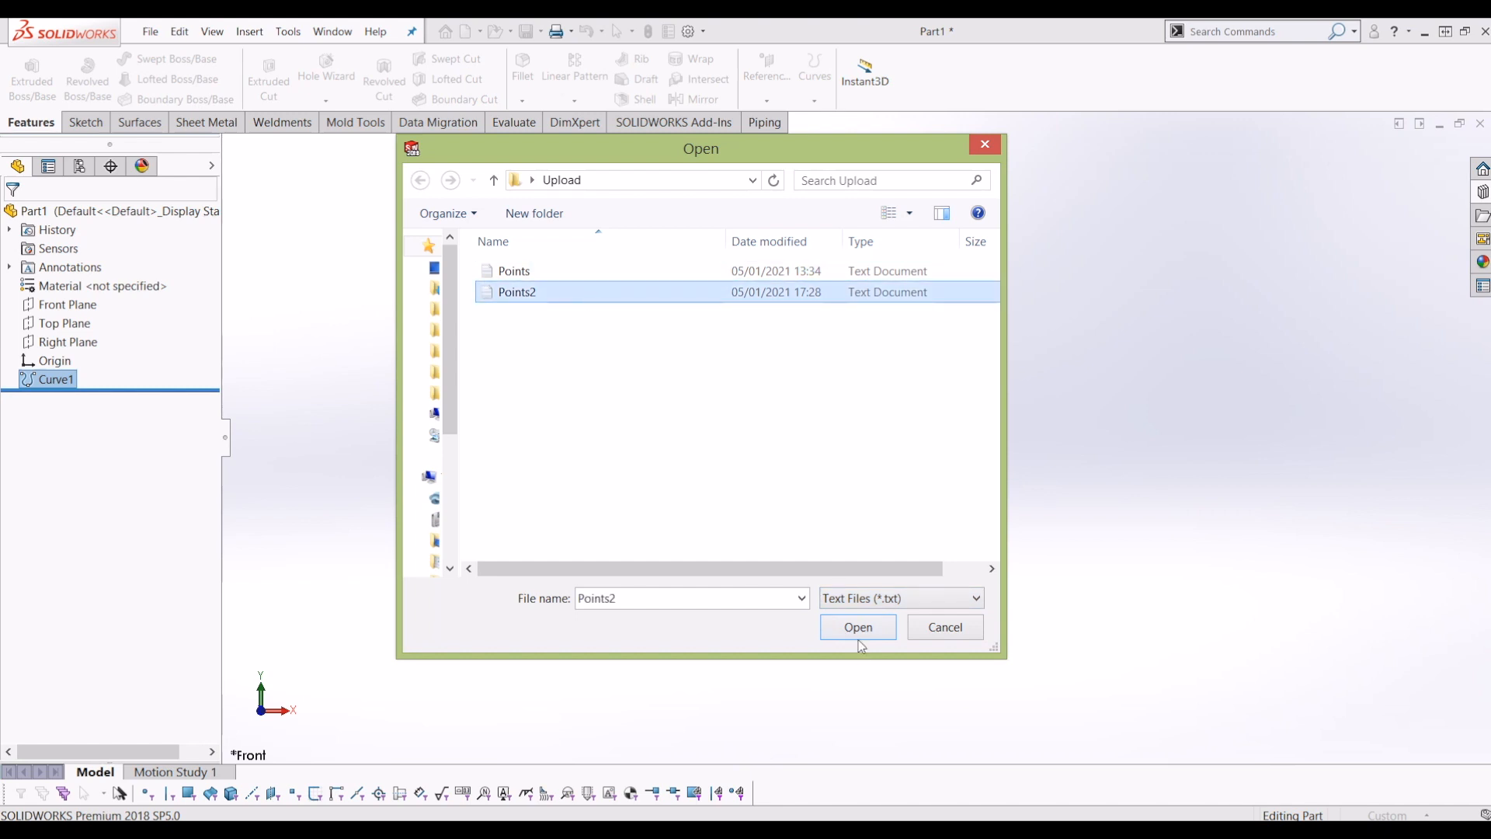
left_click(856, 627)
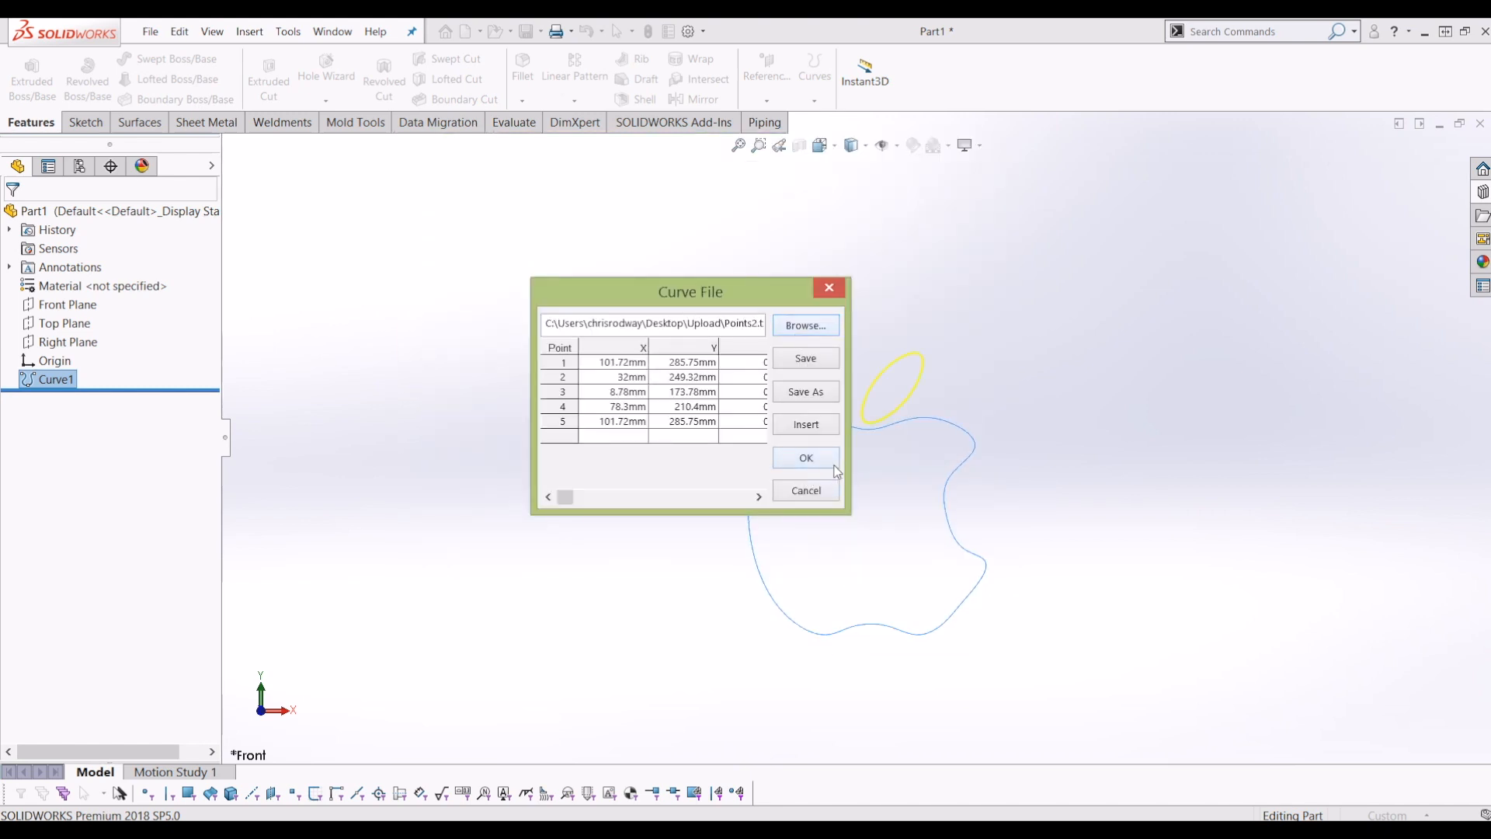
left_click(805, 458)
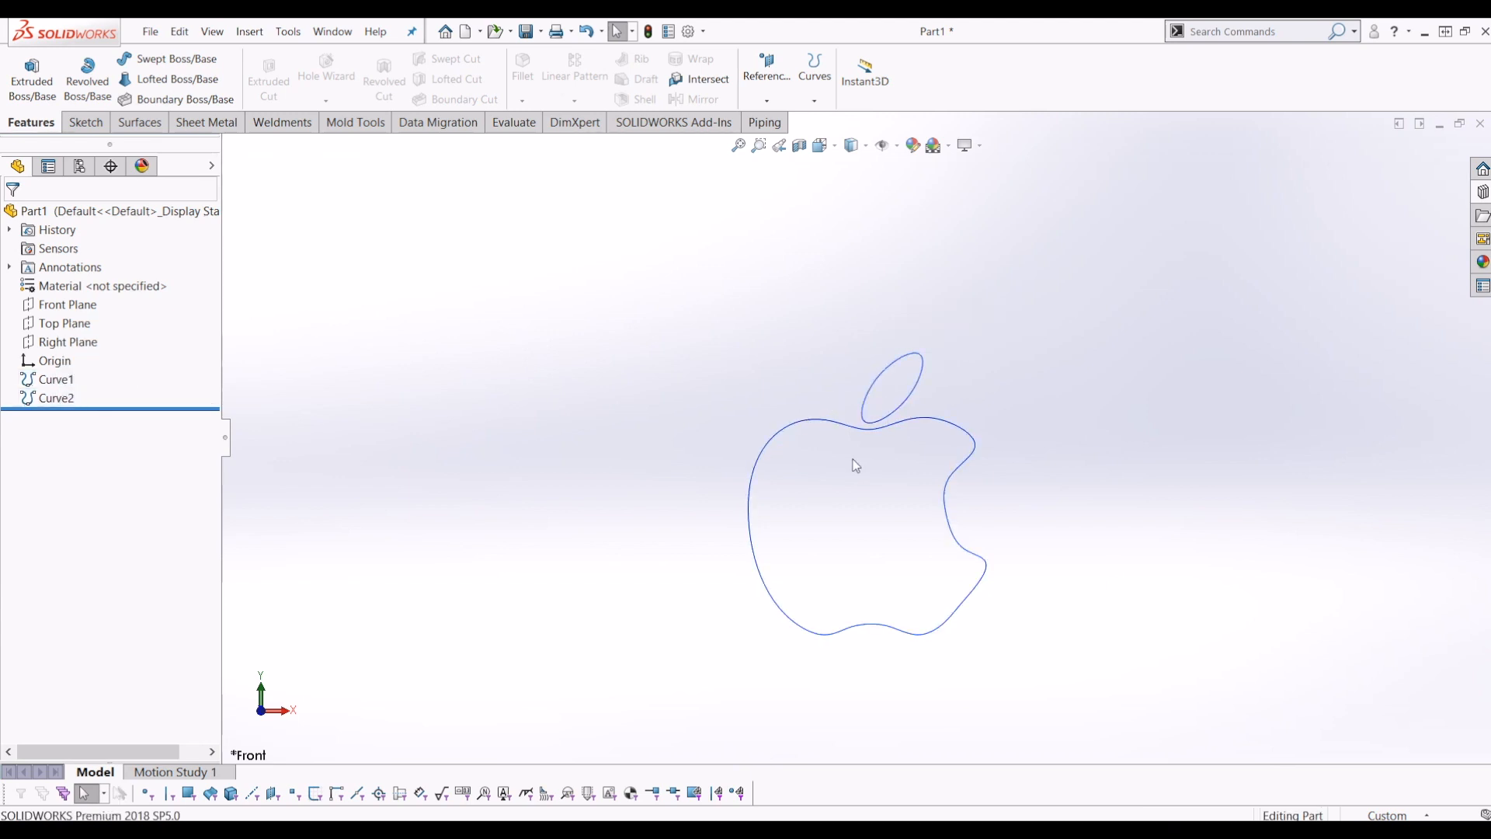
- Sketch on the Front Plane and convert the body and leaf curves into Sketch1
left_click(65, 303)
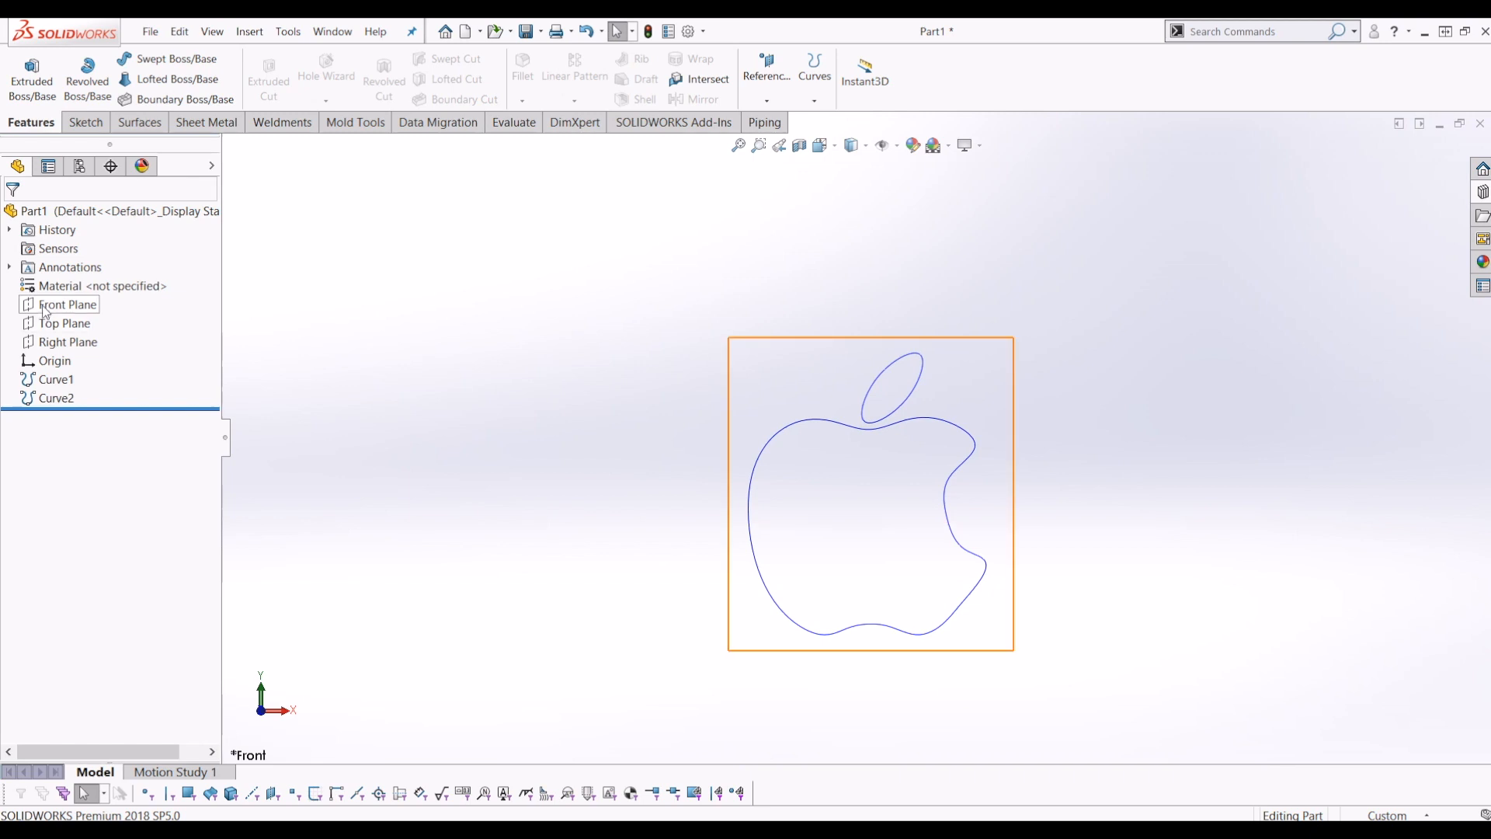
left_click(64, 304)
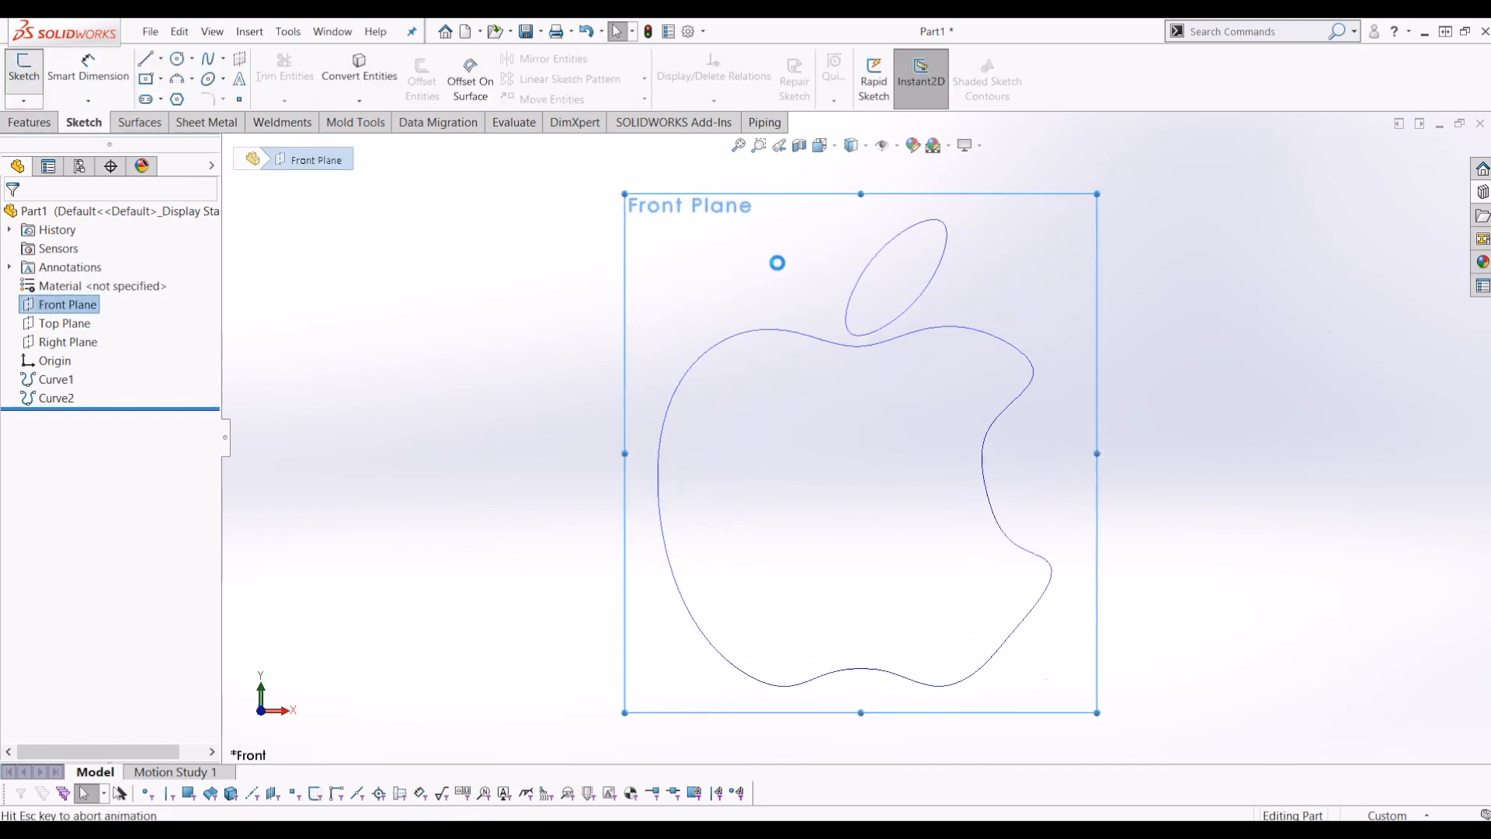
left_click(358, 71)
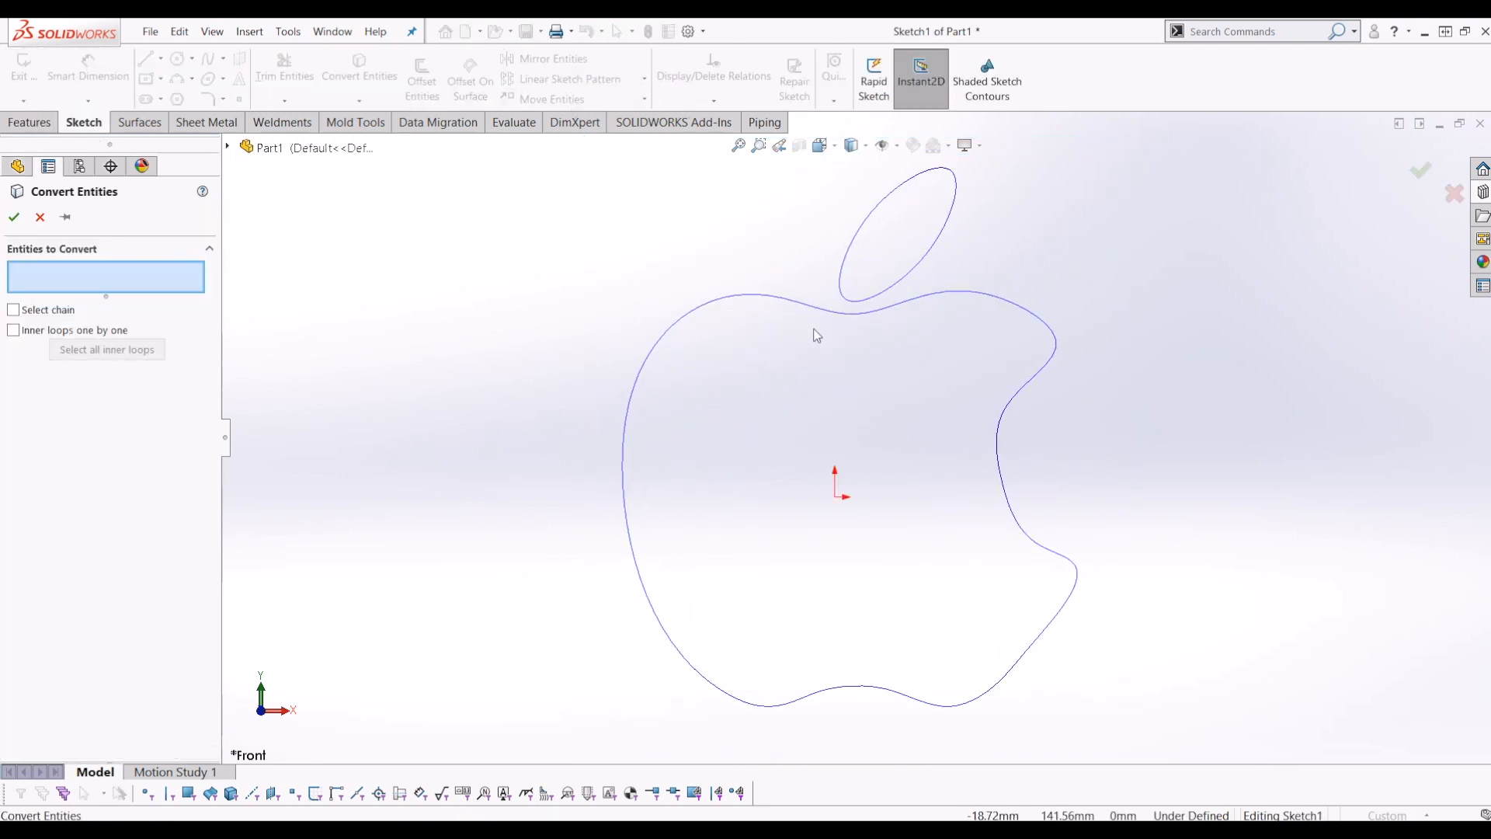
left_click(14, 217)
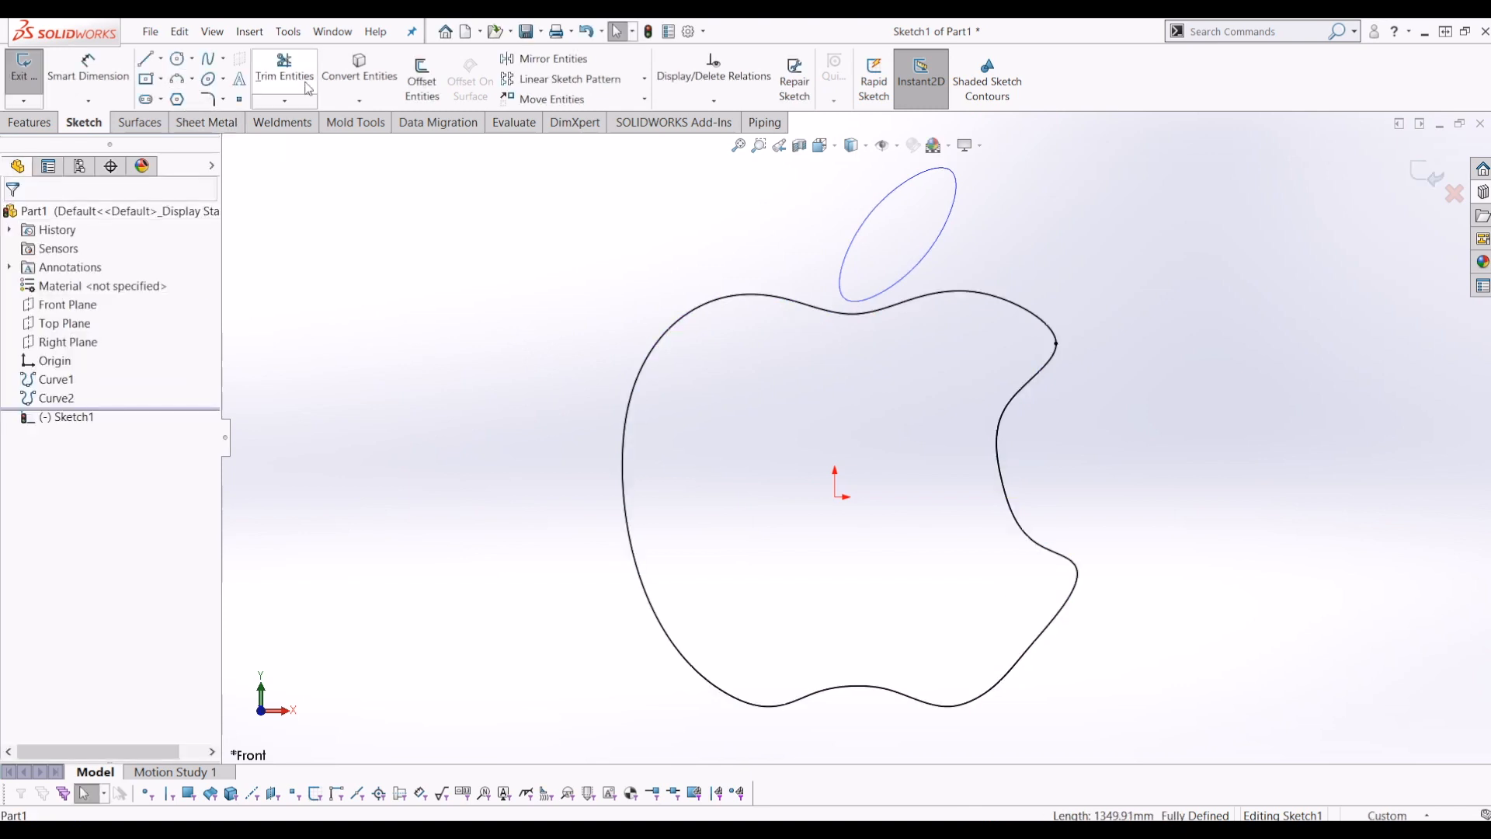
left_click(359, 76)
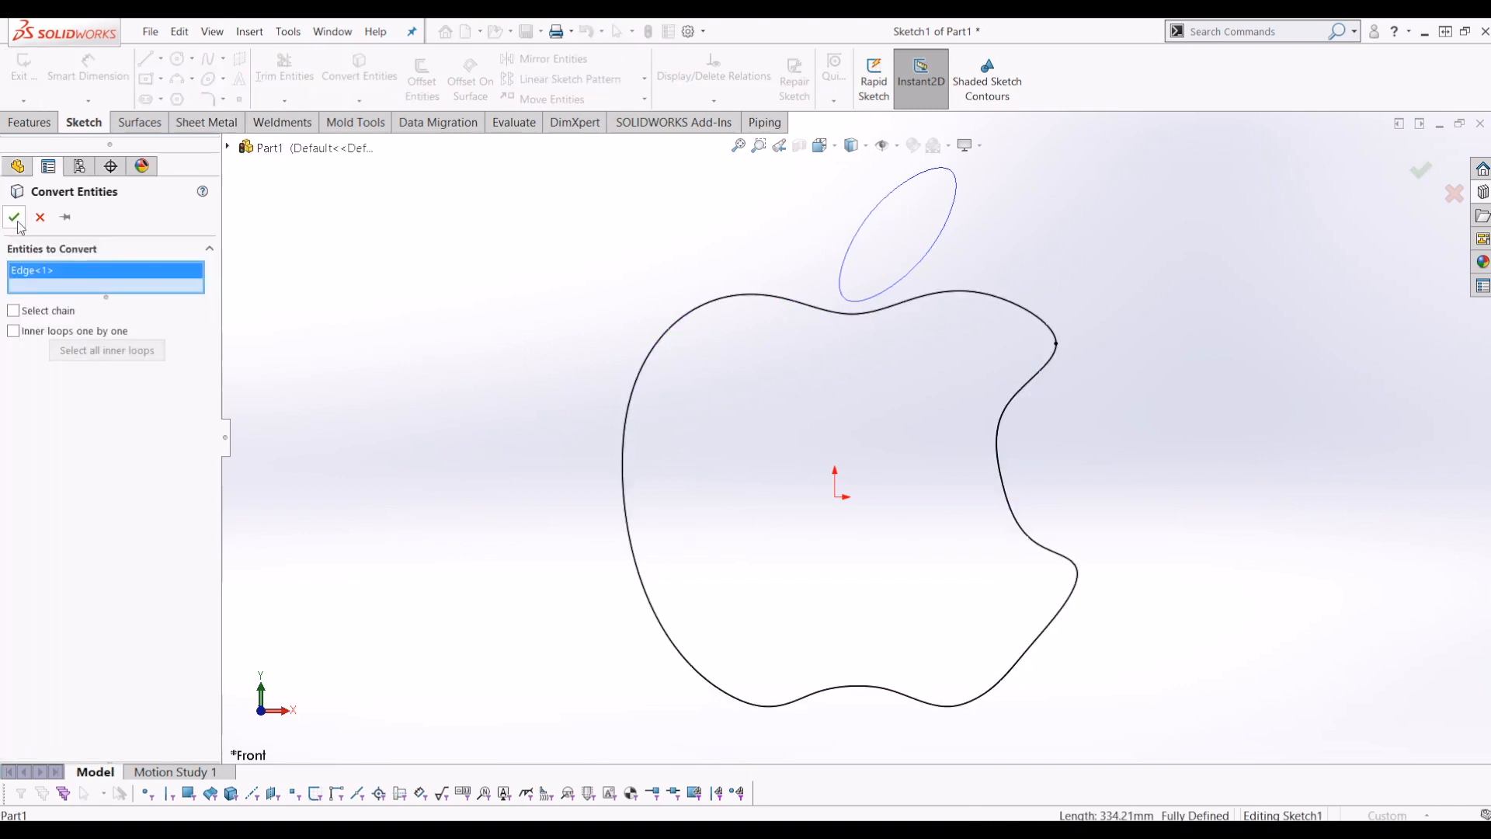
left_click(14, 217)
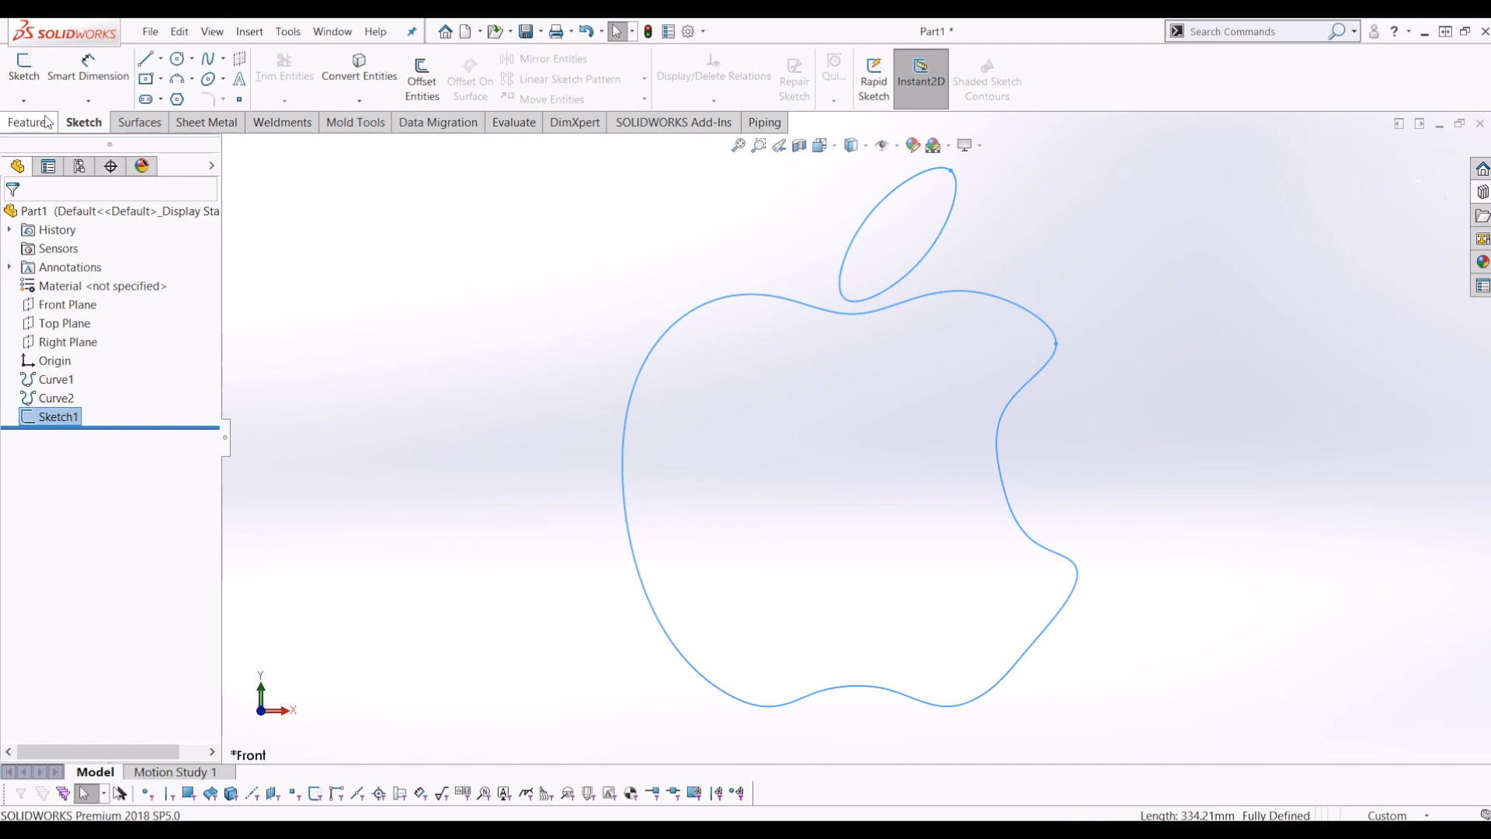
- Extrude the apple sketch blind to 25 mm as Boss-Extrude1
left_click(31, 71)
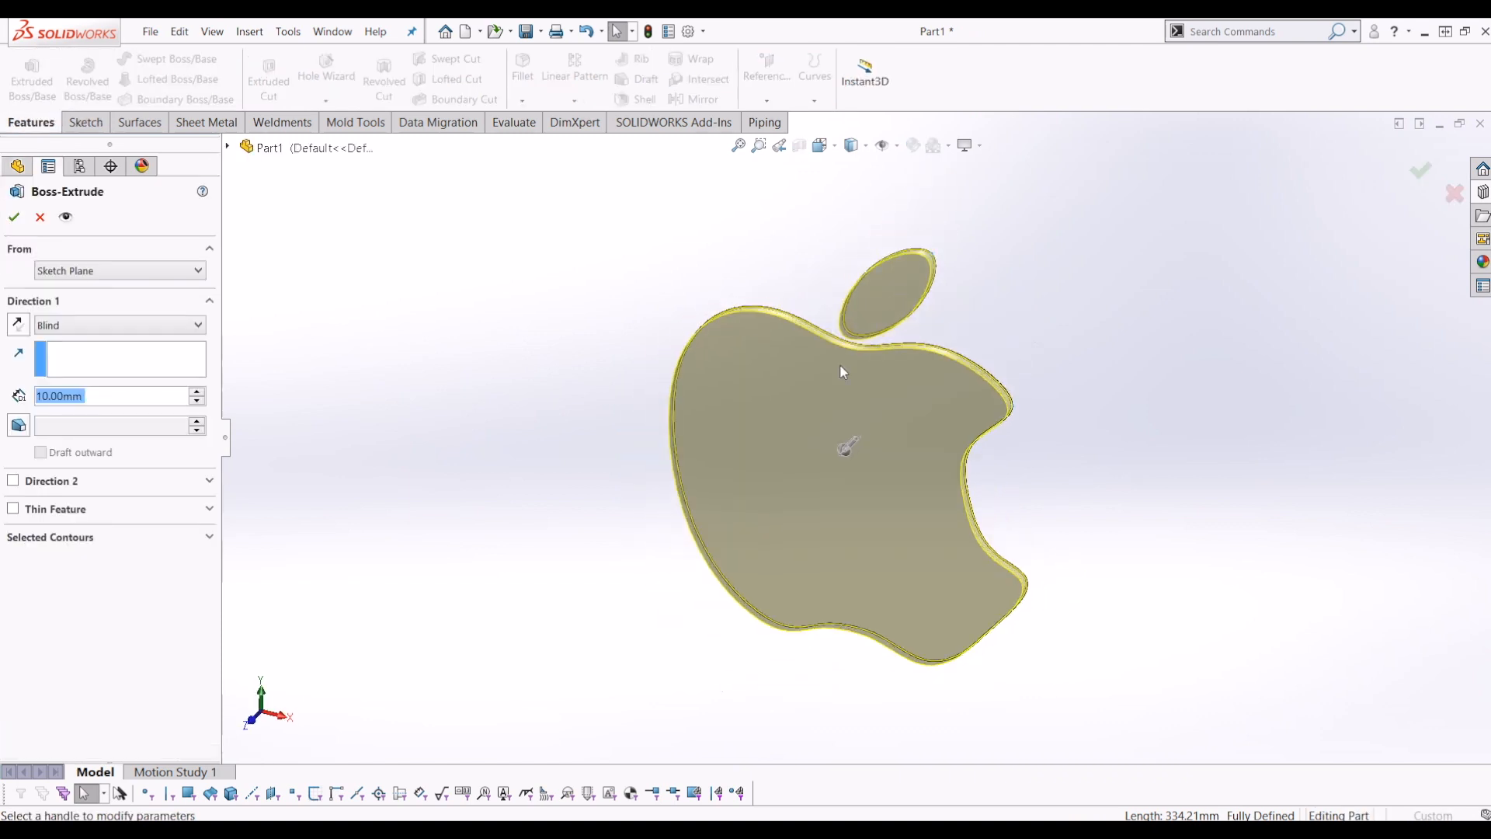
type("25")
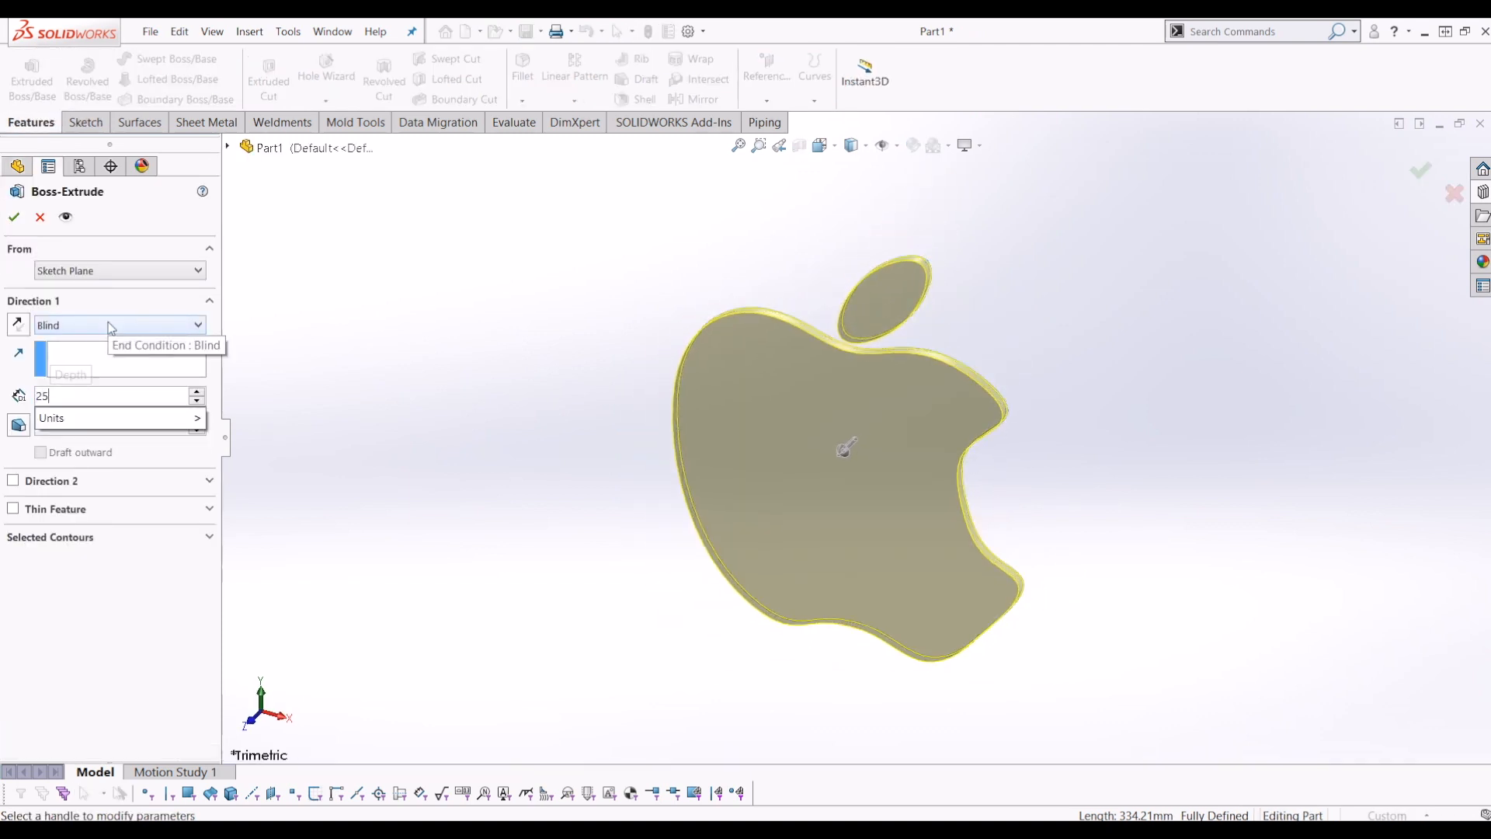
left_click(13, 217)
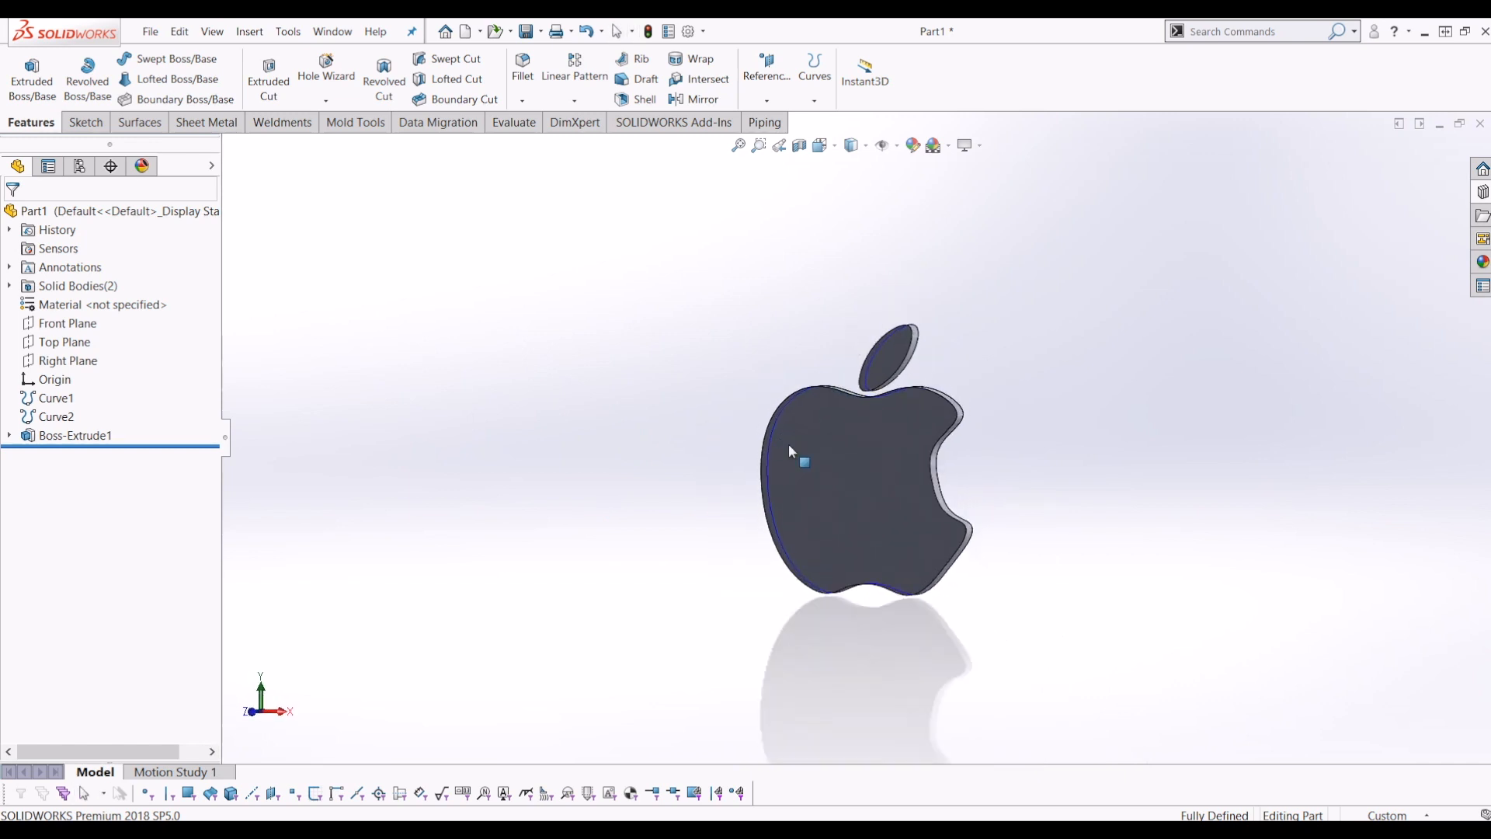
left_click(814, 76)
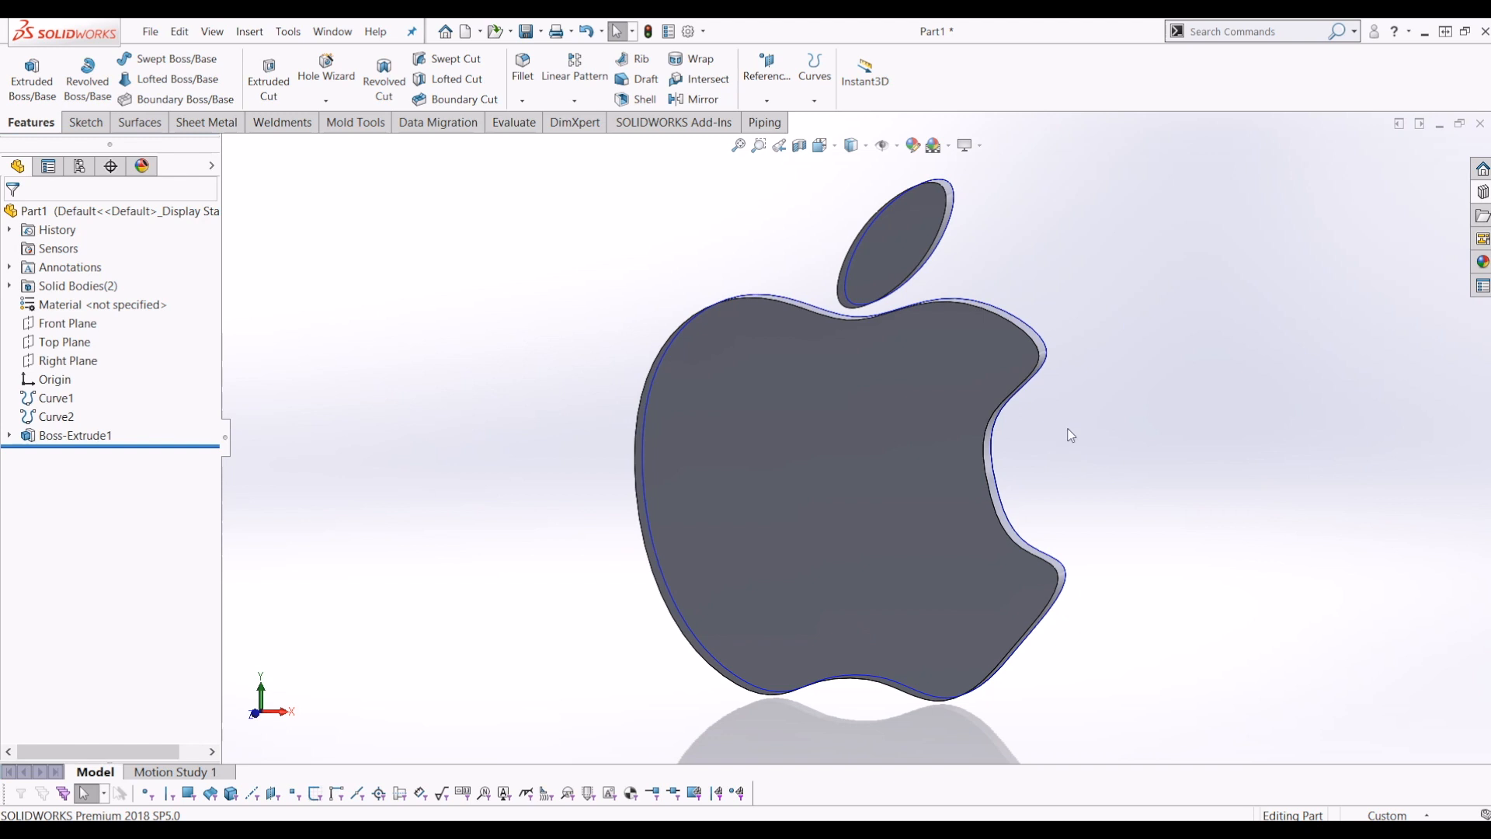
mouse_move(1062, 424)
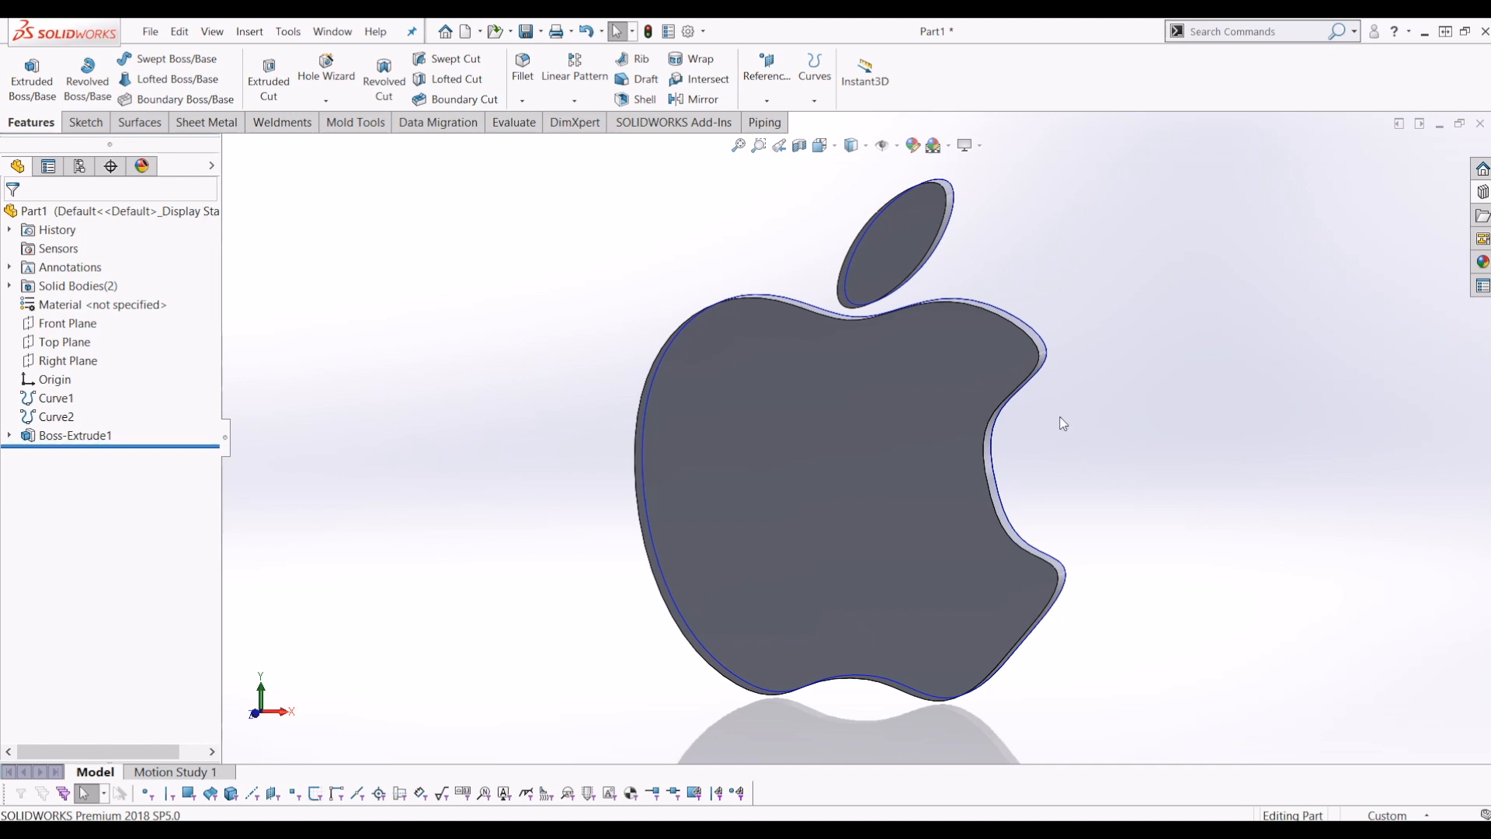